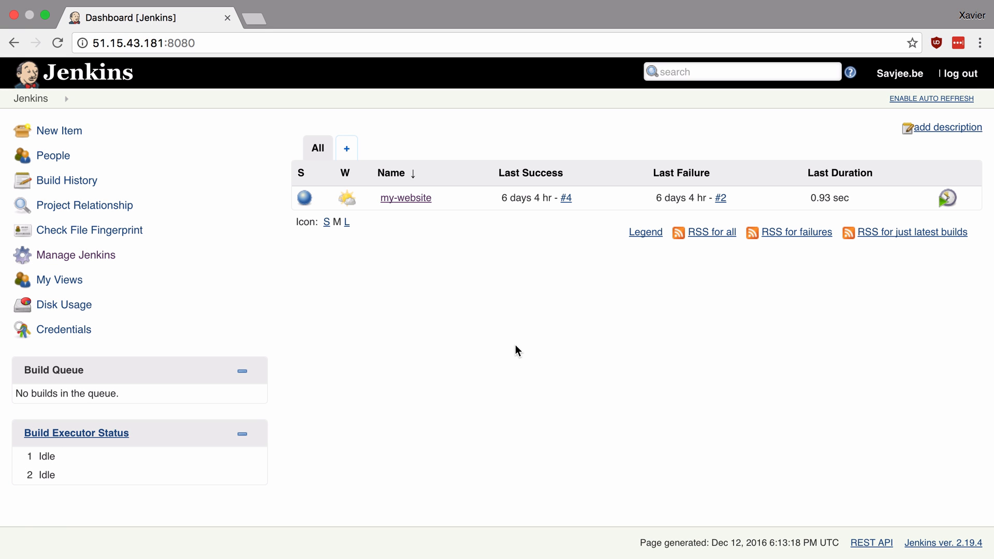
mouse_move(201, 273)
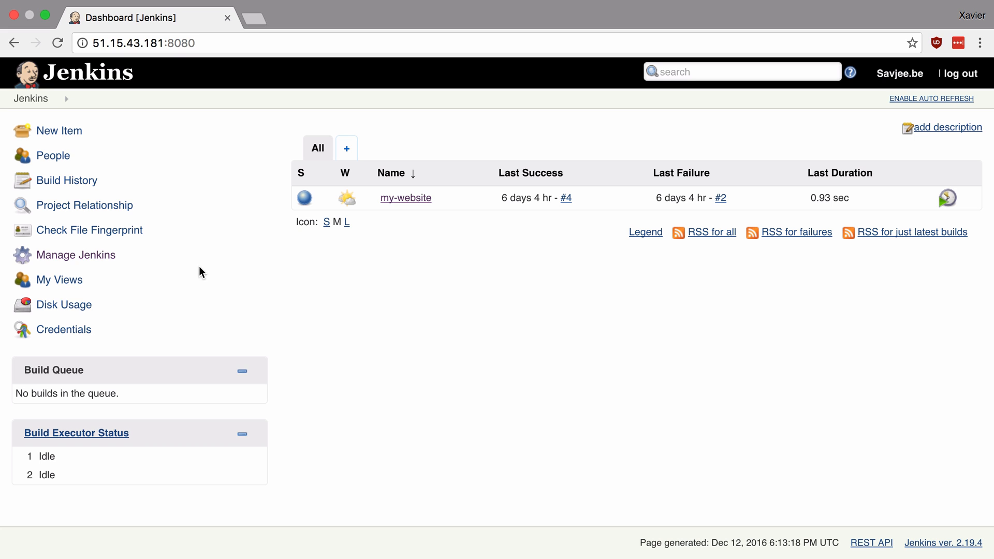
Reach the Available plugins list under Manage Jenkins > Manage Plugins.
left_click(76, 255)
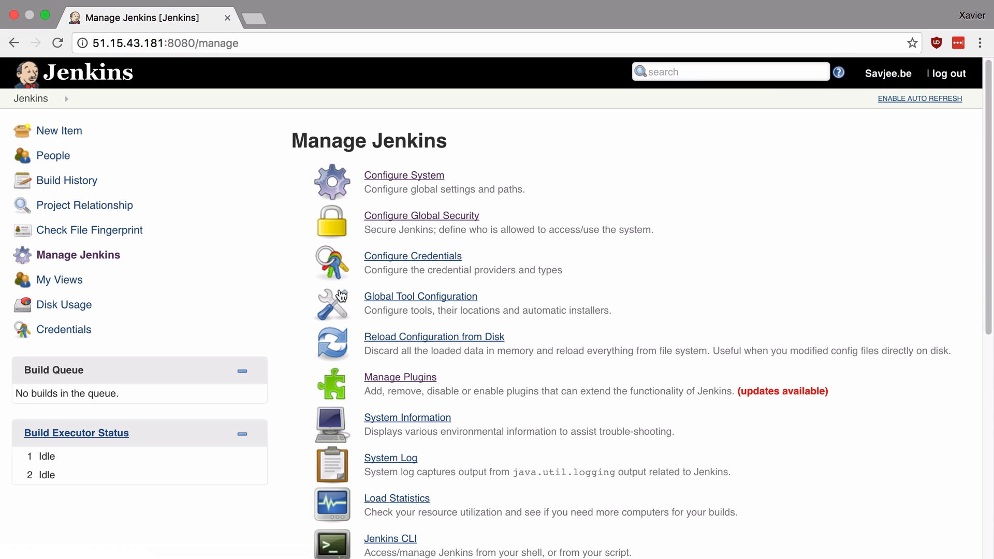
left_click(399, 377)
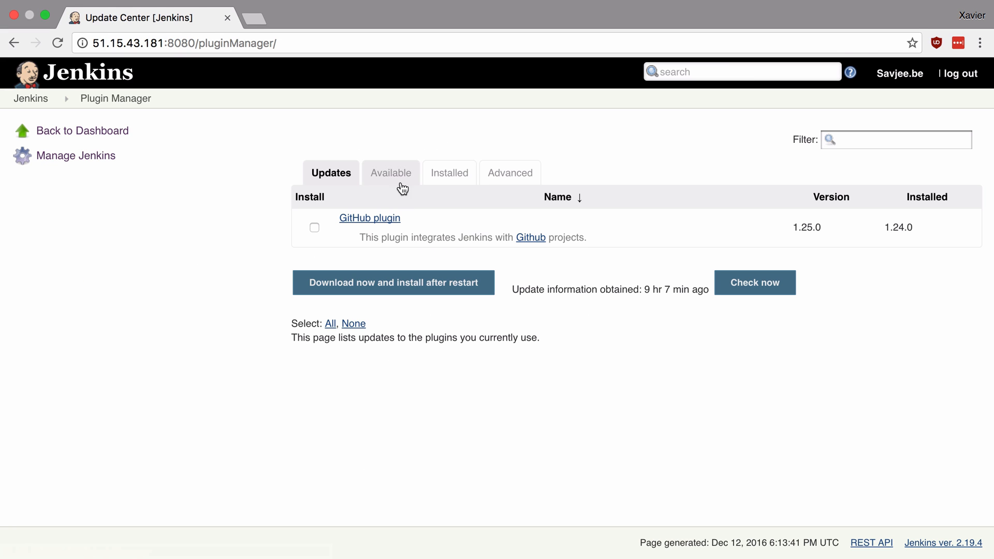
left_click(390, 173)
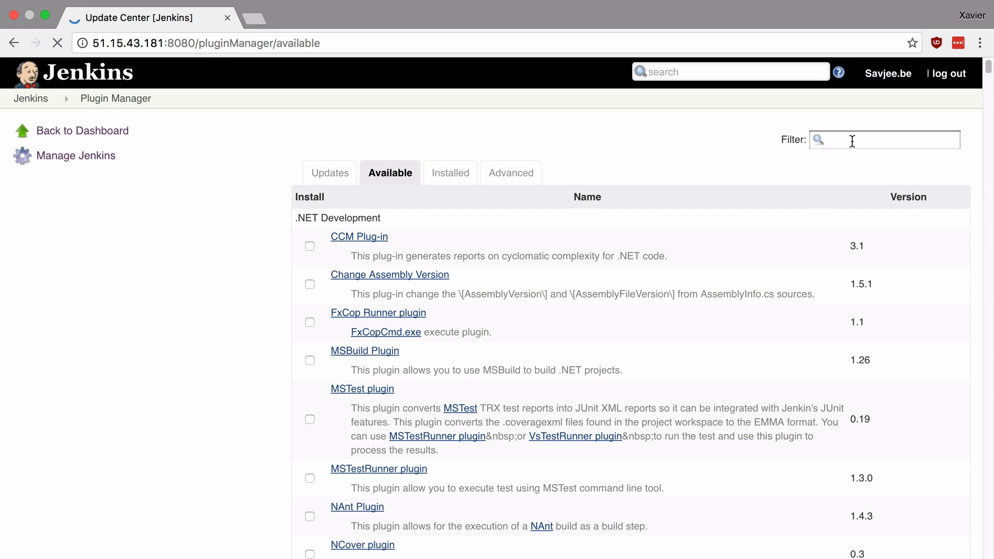
Filter for 'slack' and install the Slack Notification Plugin without restart.
type("sla")
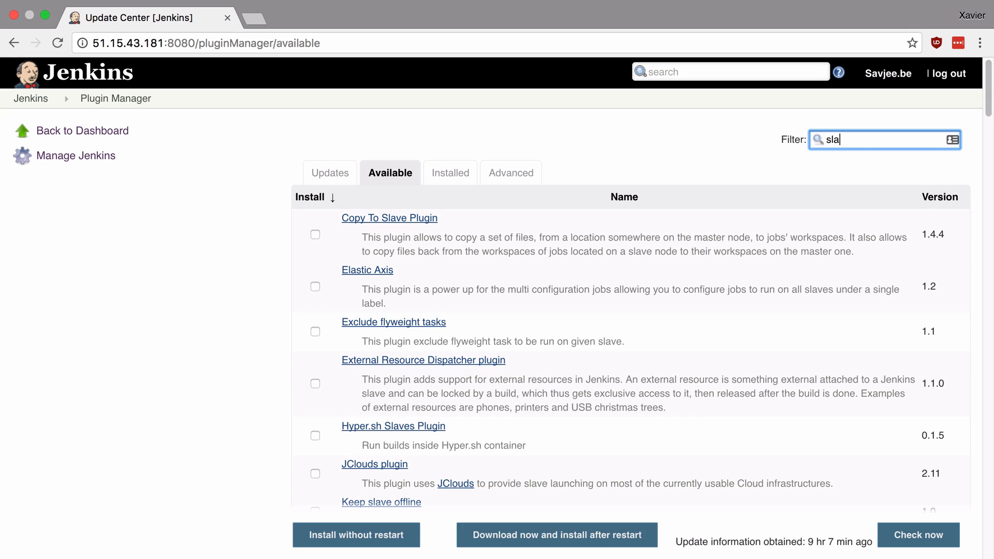
type("ck")
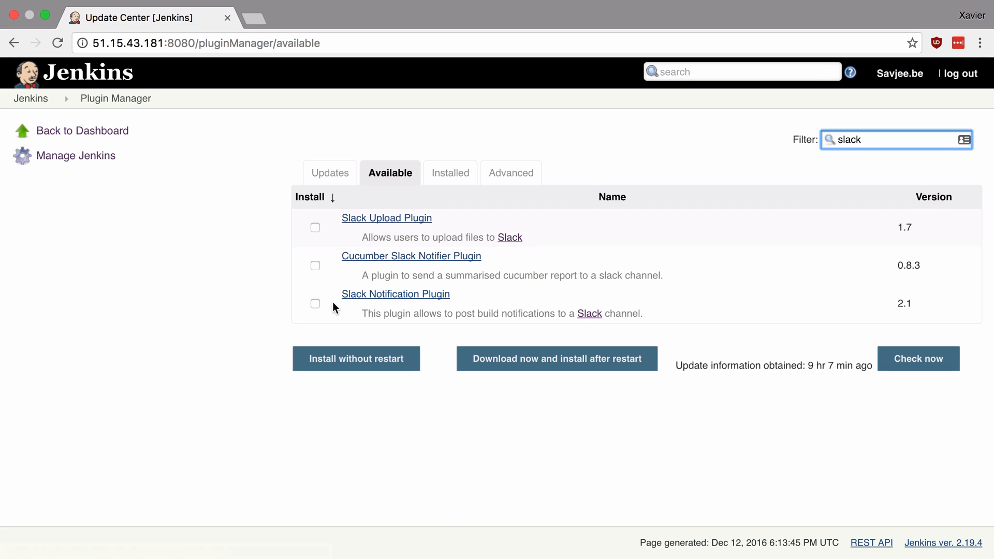
left_click(315, 303)
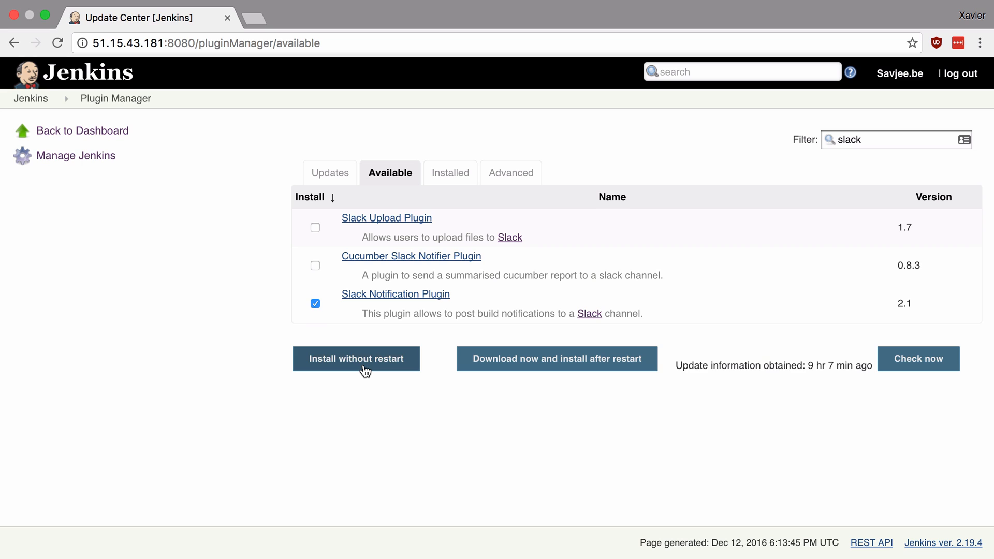
left_click(356, 359)
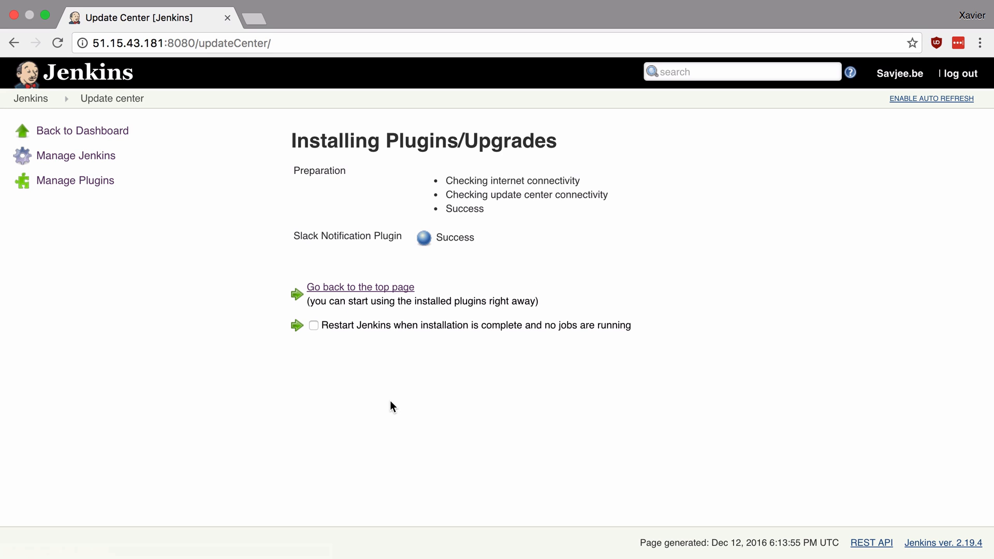
mouse_move(196, 196)
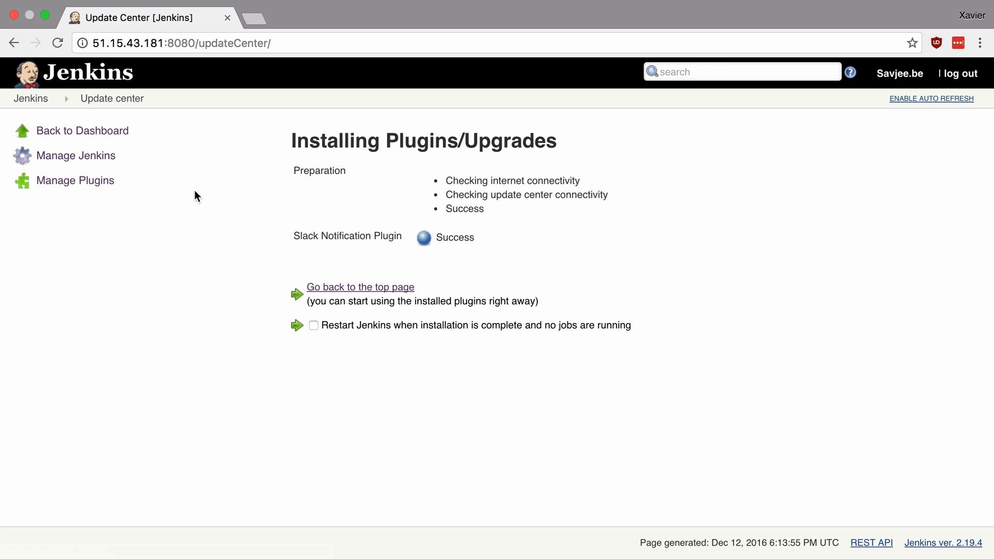
Show the empty Global Slack Notifier Settings on the Configure System page.
left_click(79, 156)
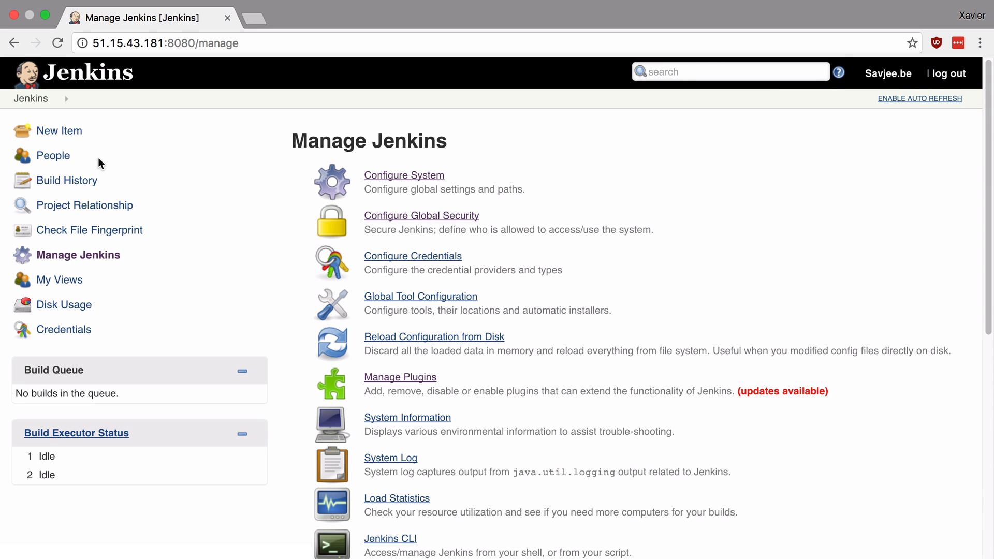
left_click(404, 175)
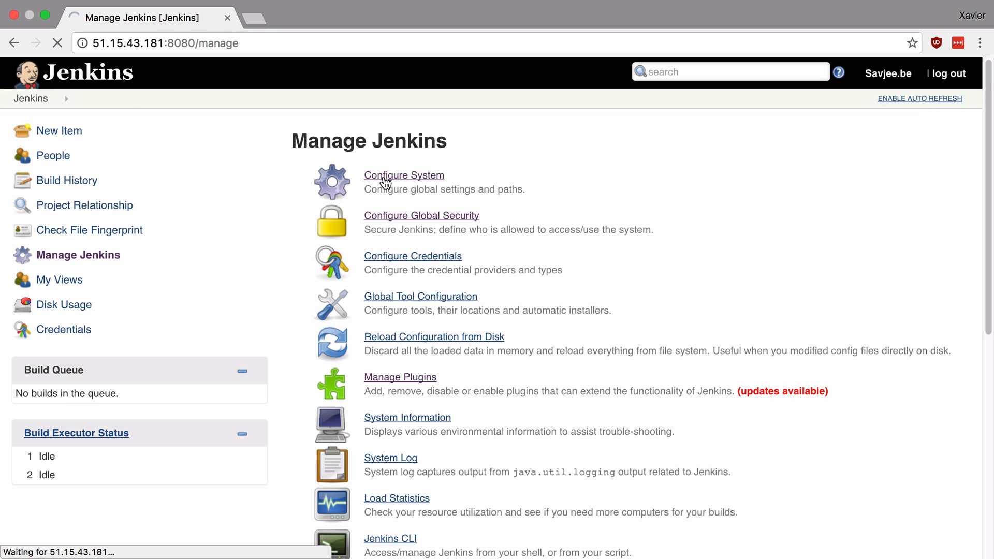
left_click(404, 175)
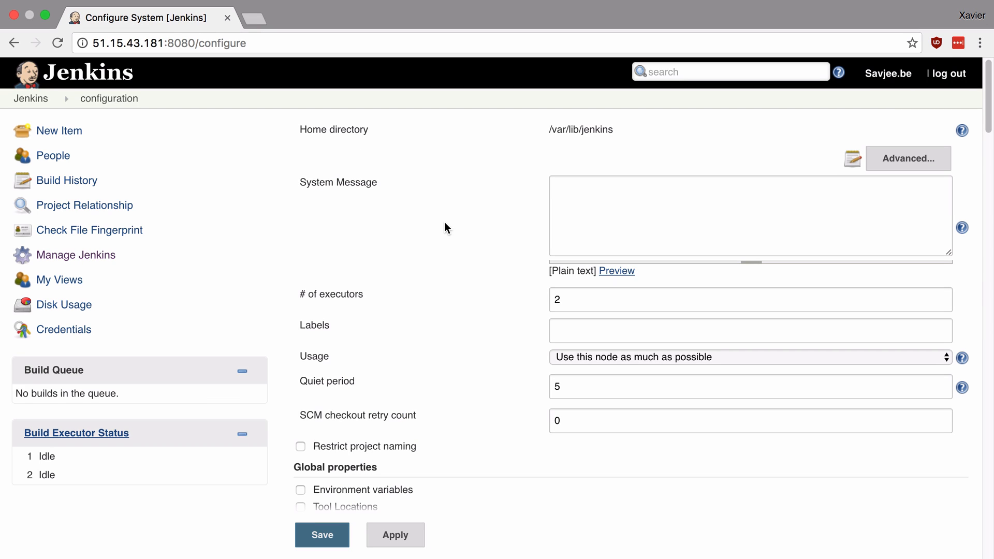
scroll("down", 3)
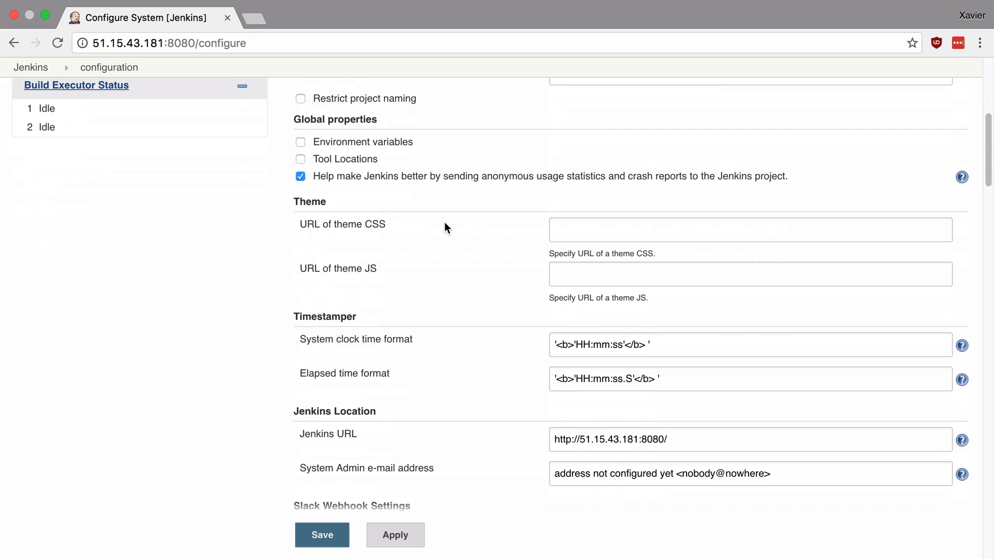
scroll("down", 3)
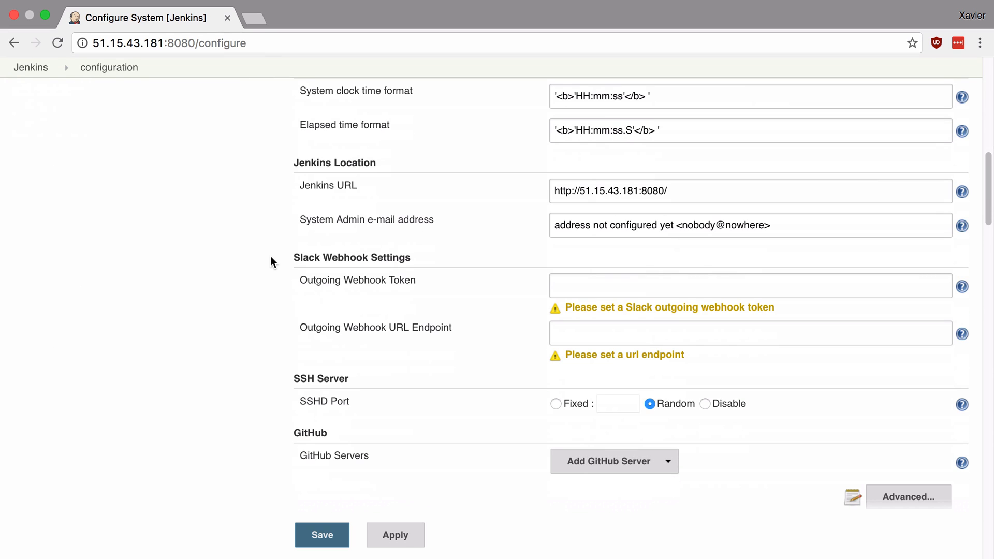
mouse_move(300, 257)
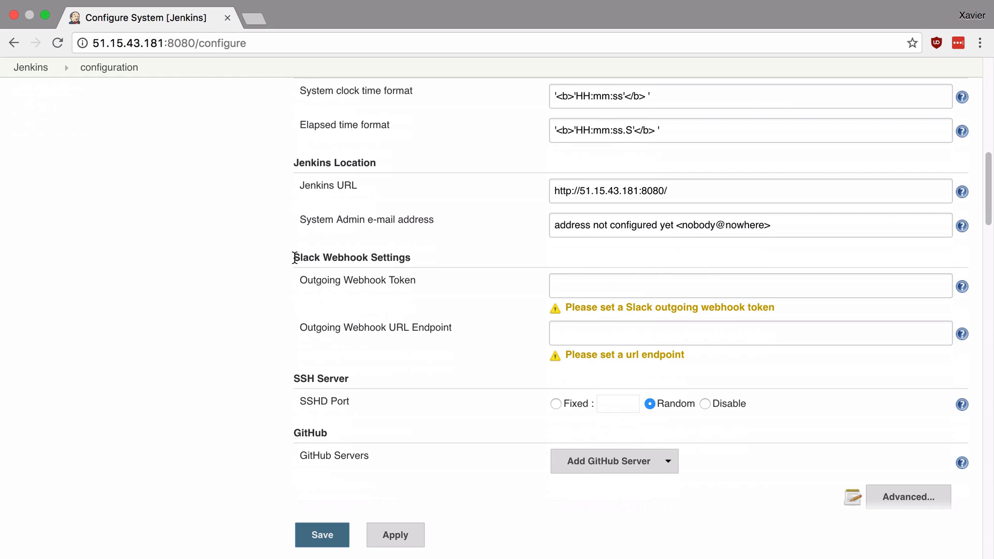
scroll("down", 3)
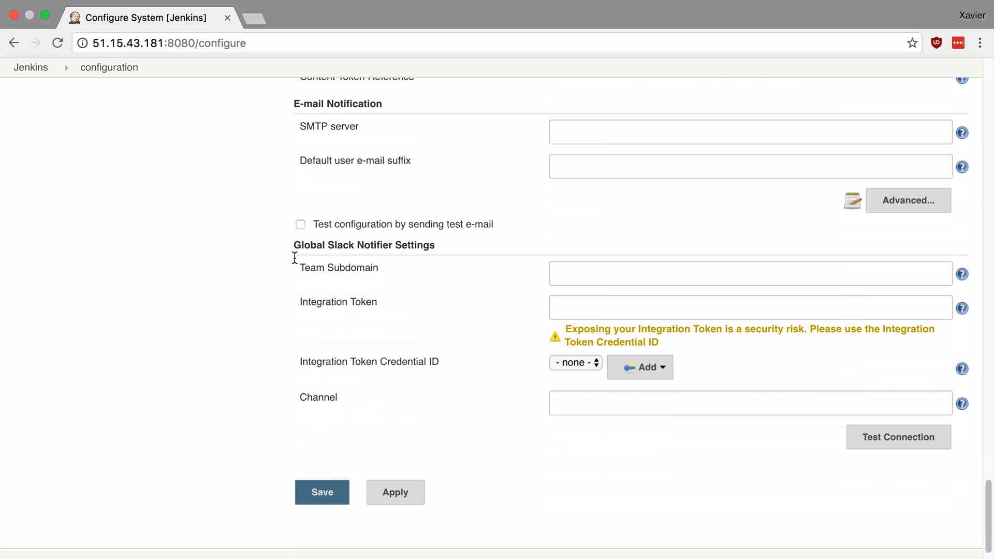
mouse_move(374, 240)
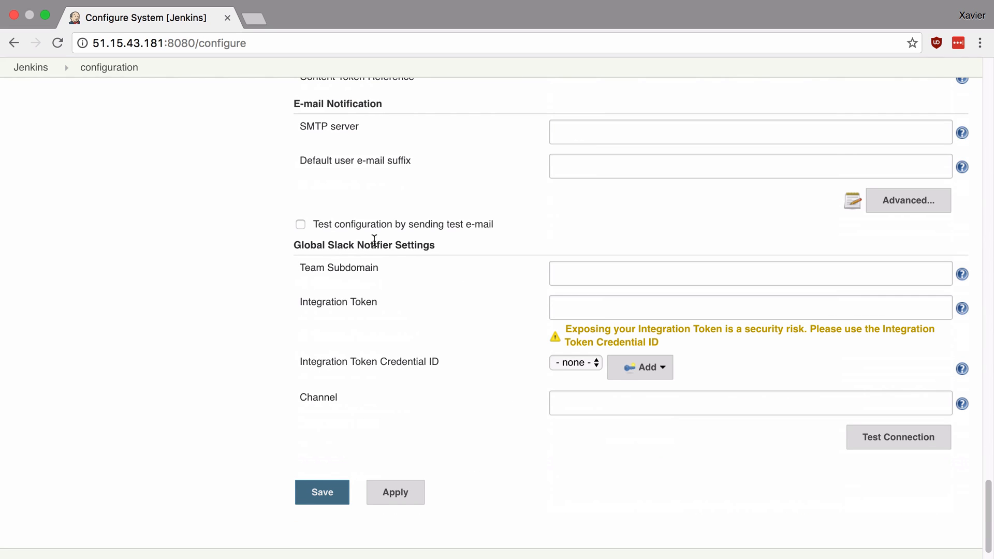
mouse_move(442, 255)
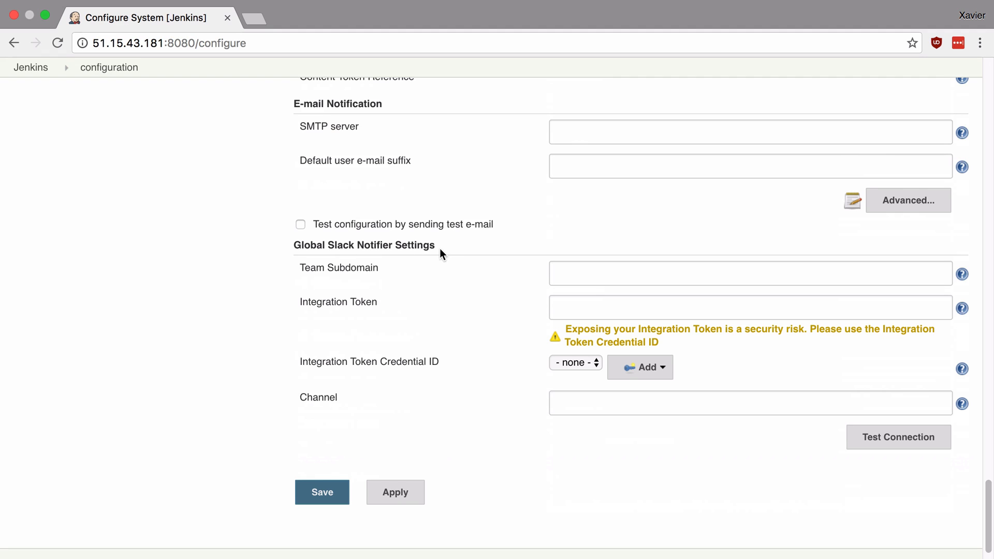
mouse_move(354, 299)
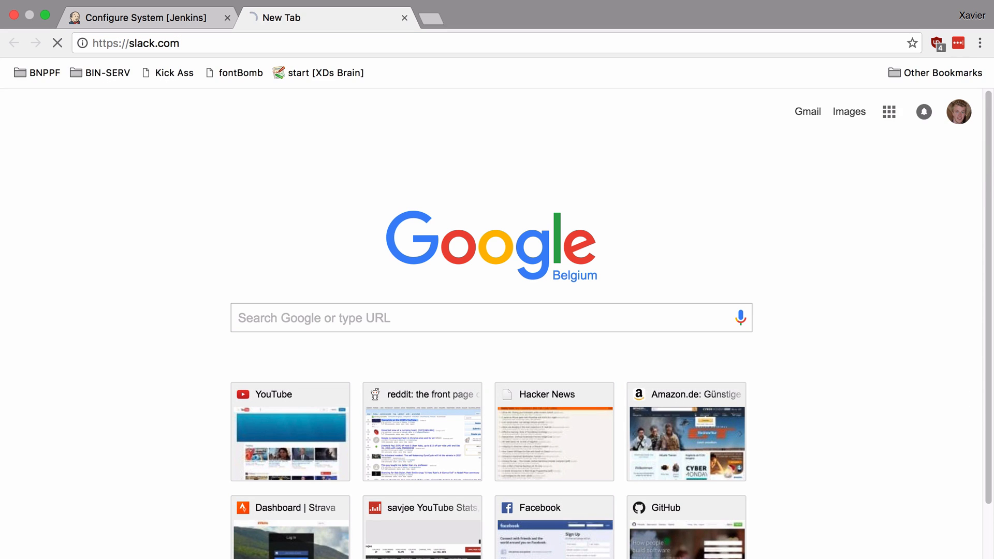
Load slack.com and enter the Savjee team workspace at #general.
key("Return")
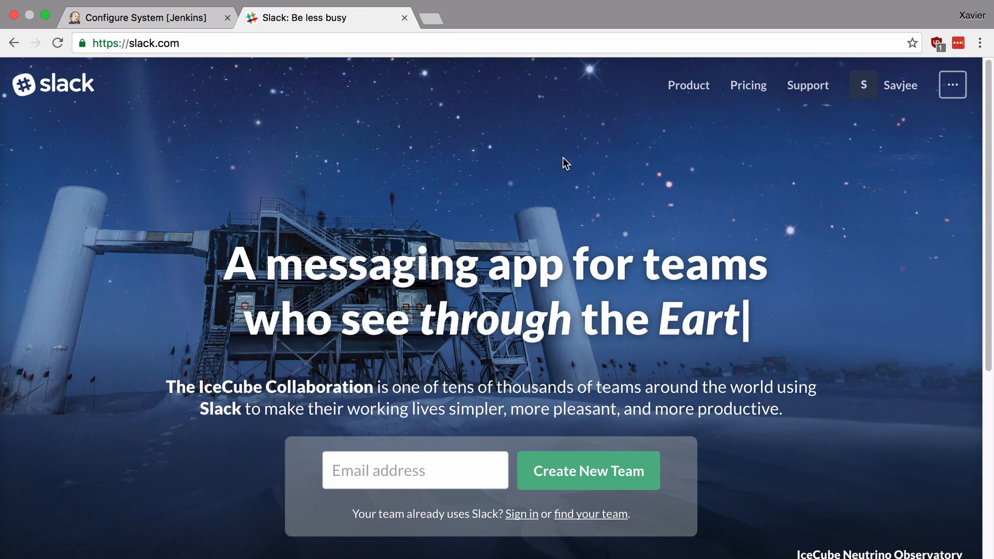
left_click(900, 85)
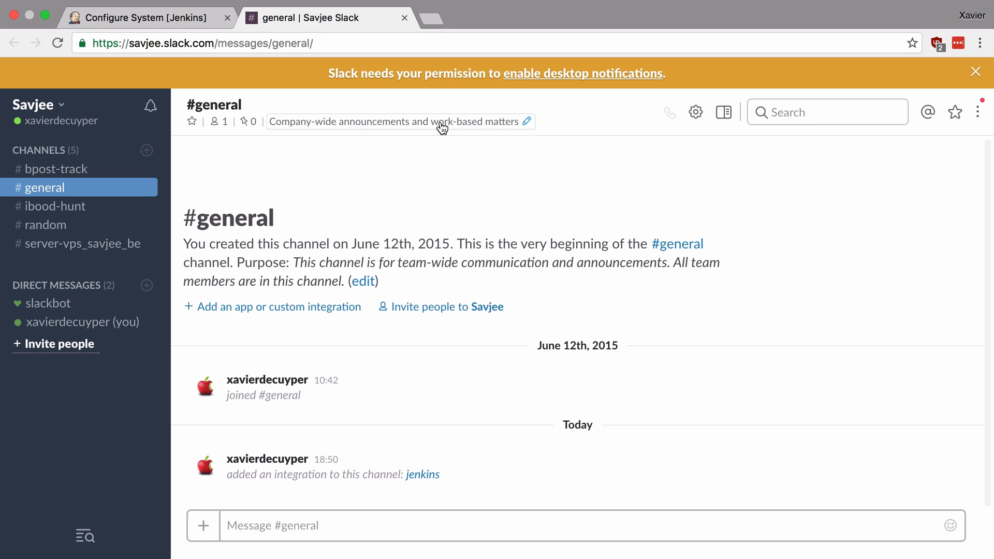
mouse_move(147, 151)
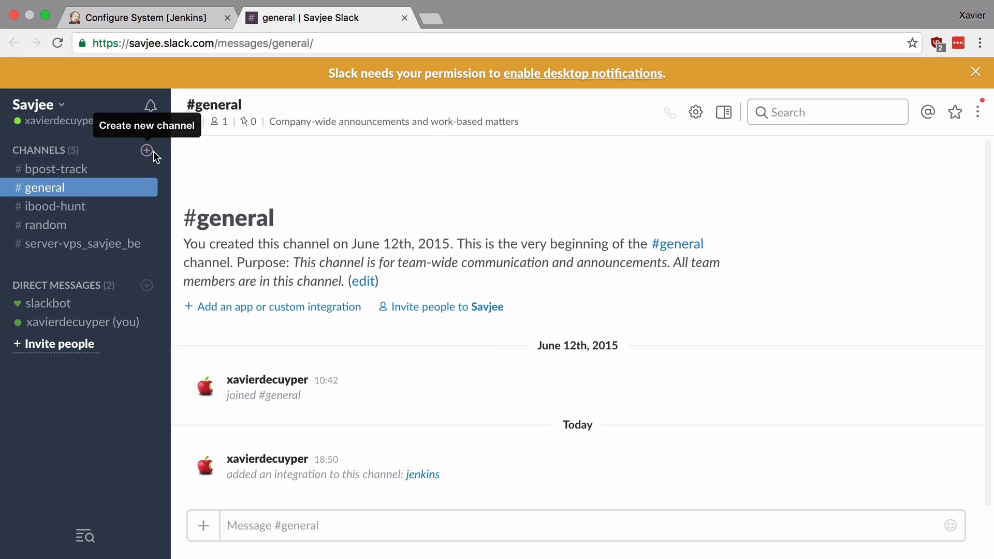
Create public channel 'builds' with purpose 'Jenkins notifications for our builds'.
left_click(147, 151)
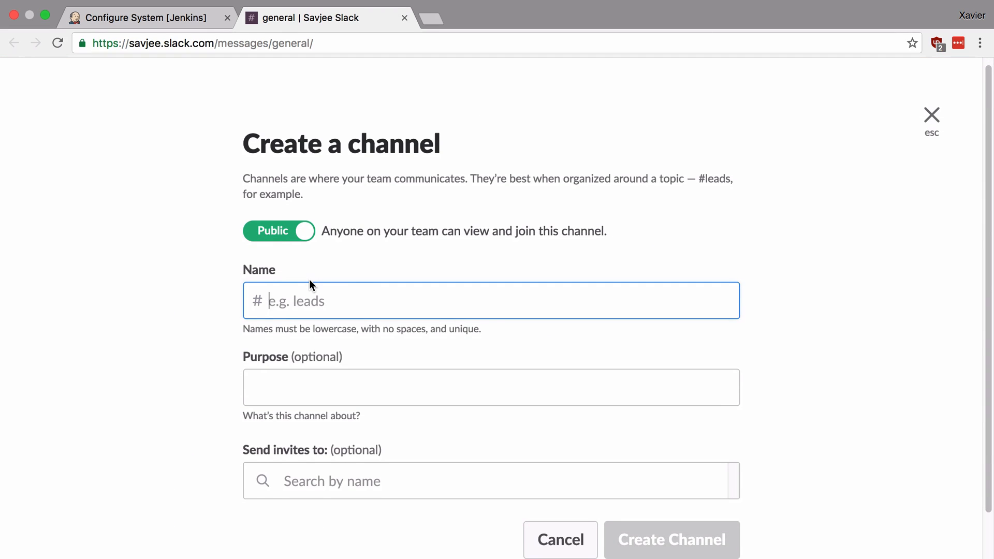
type("builds")
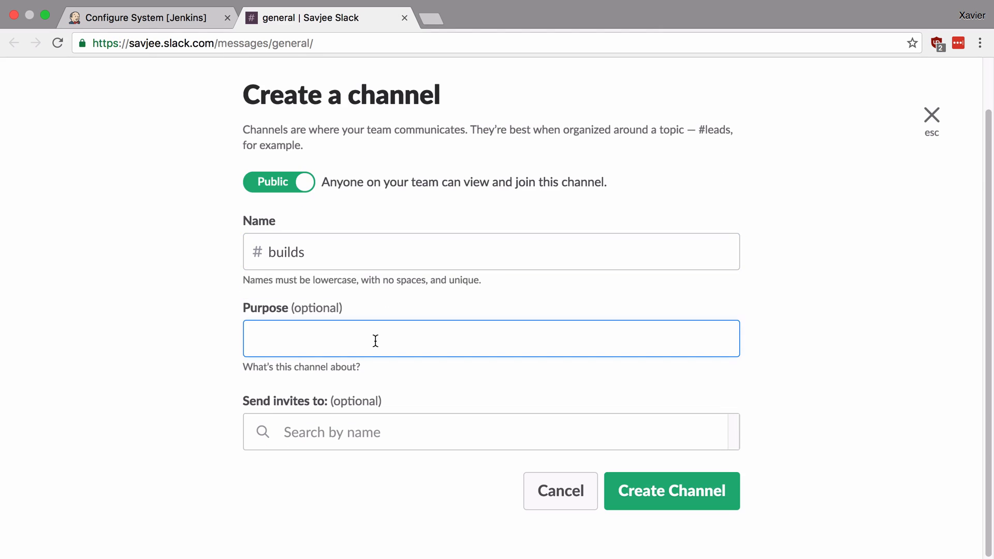
type("Jenkins notificat")
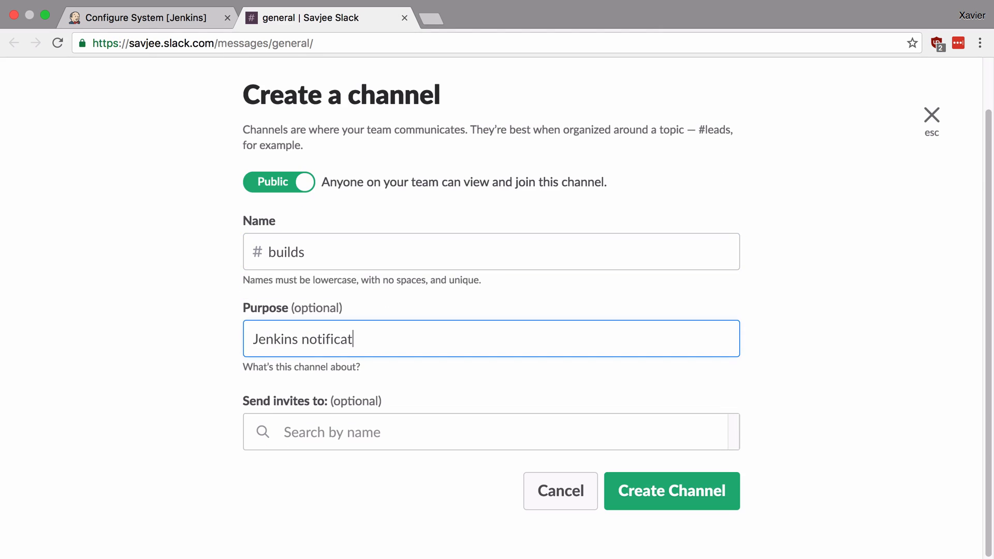
type("ions for")
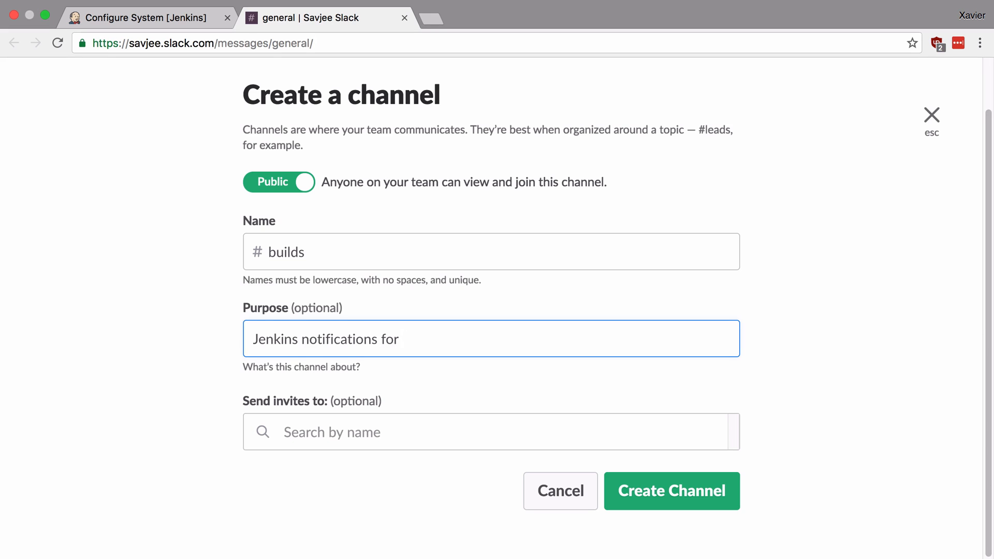
type("our builds")
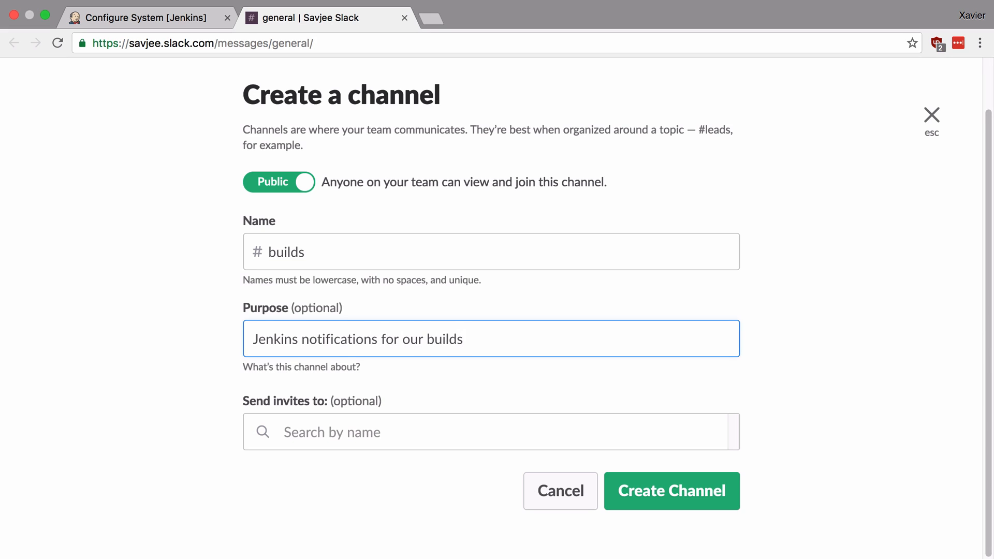
left_click(672, 491)
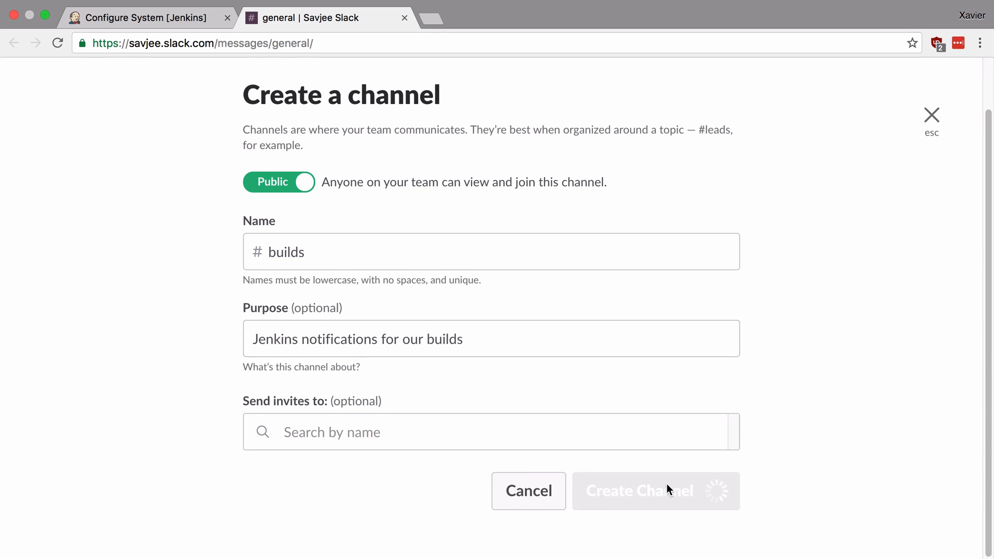
left_click(656, 491)
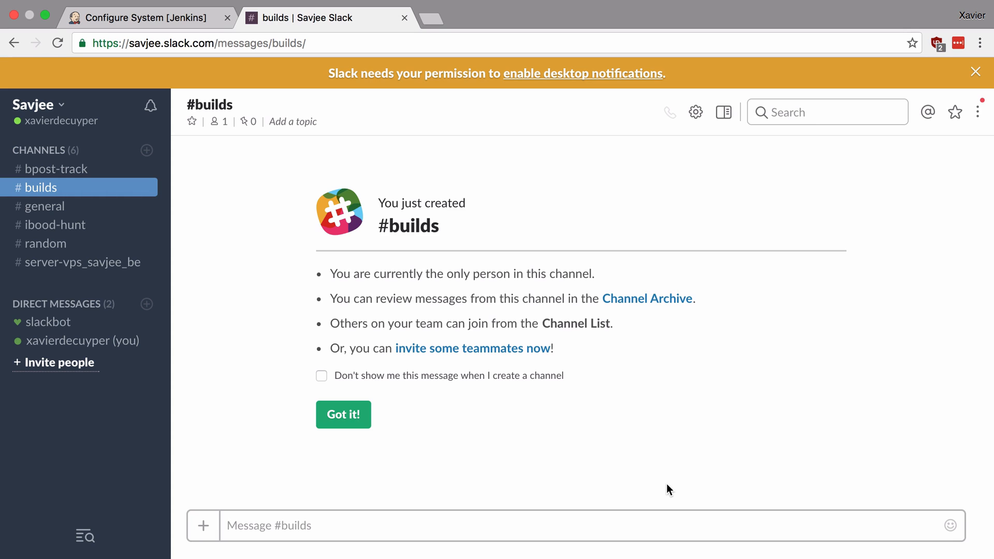
mouse_move(719, 244)
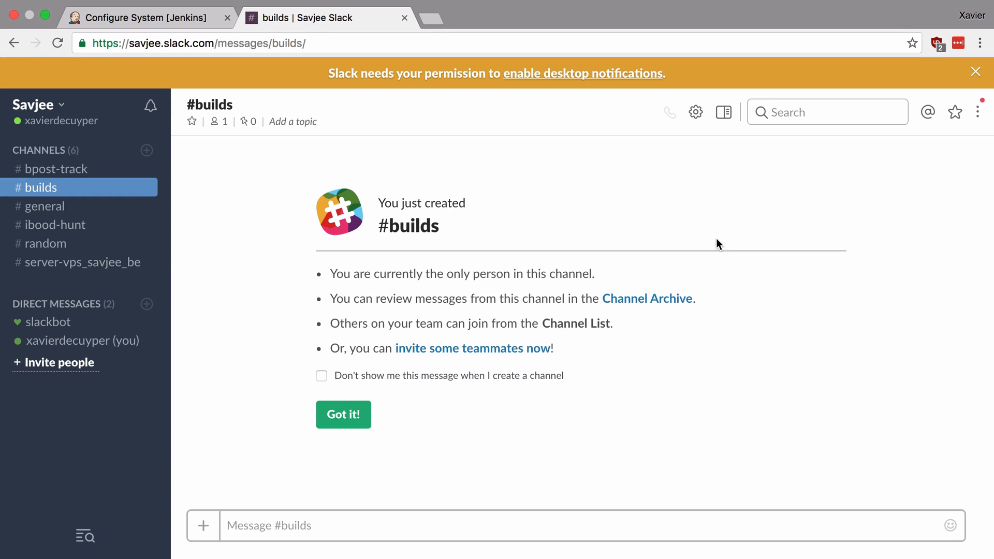
Search the Slack App Directory for 'jenkins' to find the Jenkins CI app.
left_click(696, 112)
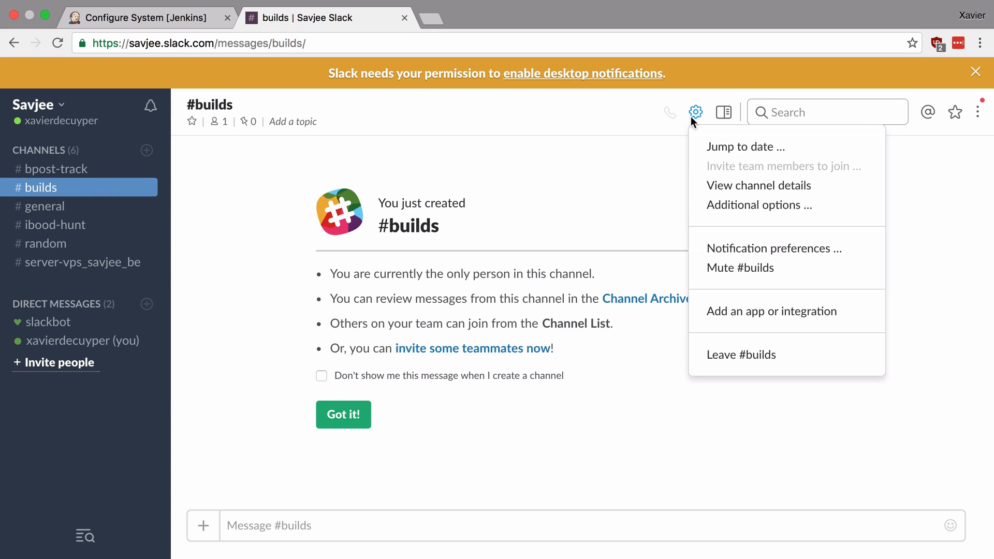
mouse_move(786, 312)
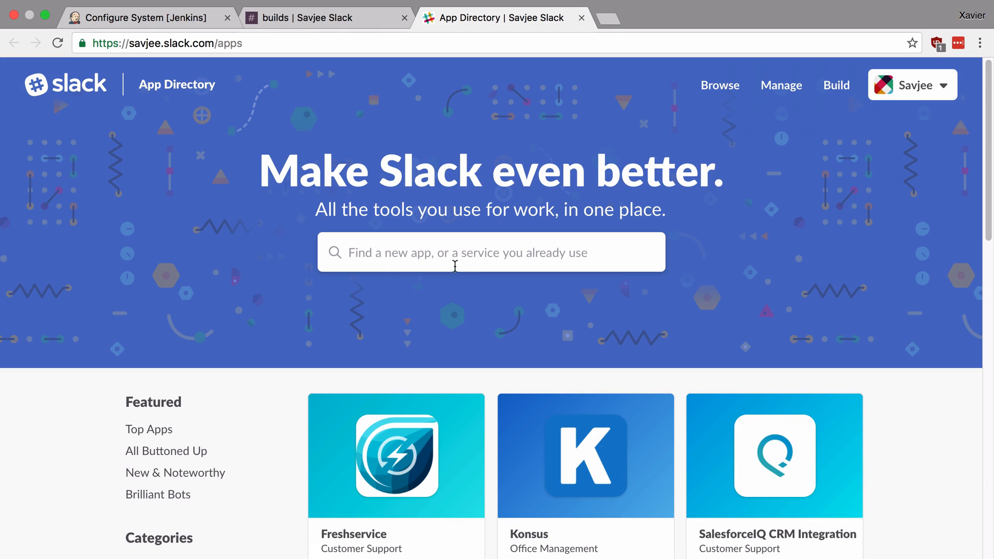
mouse_move(479, 247)
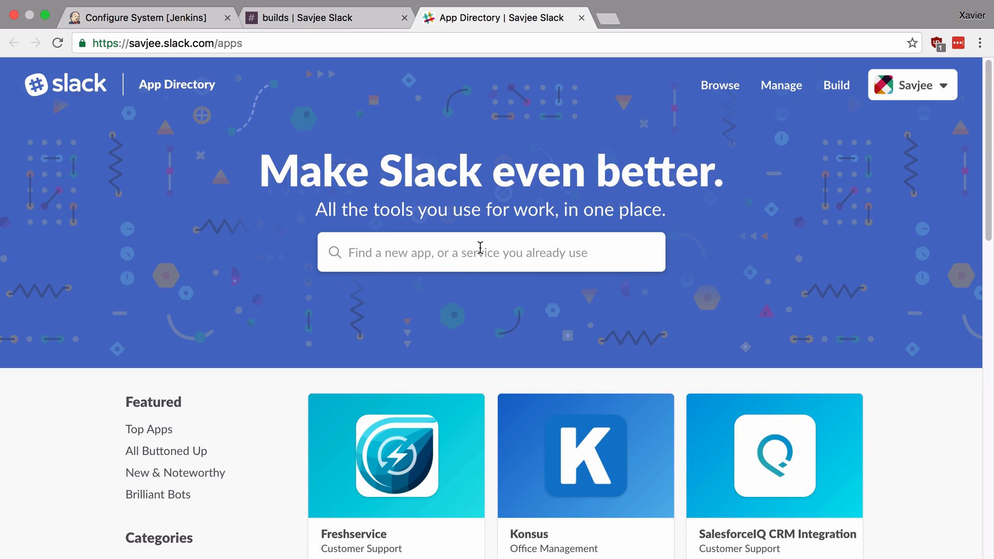
left_click(491, 251)
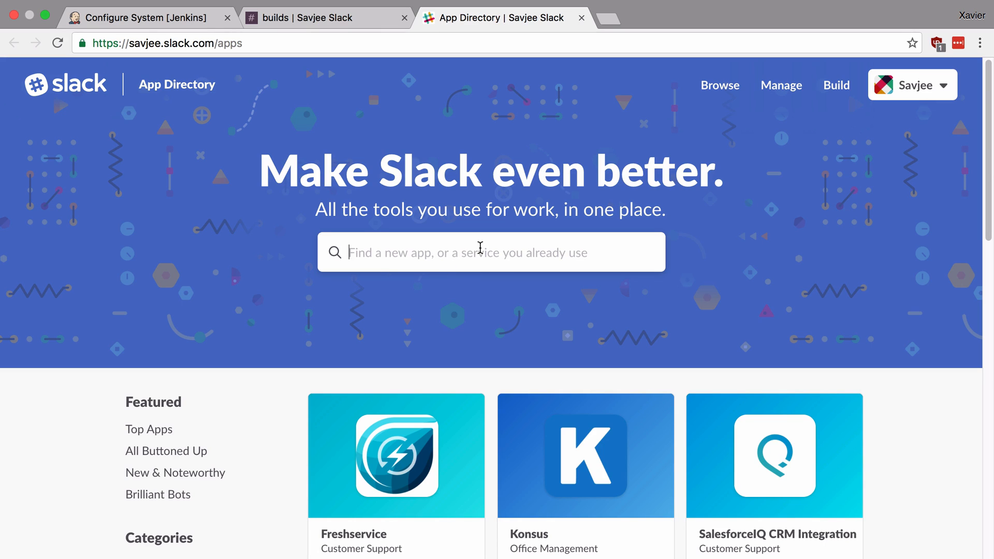
type("jenkins")
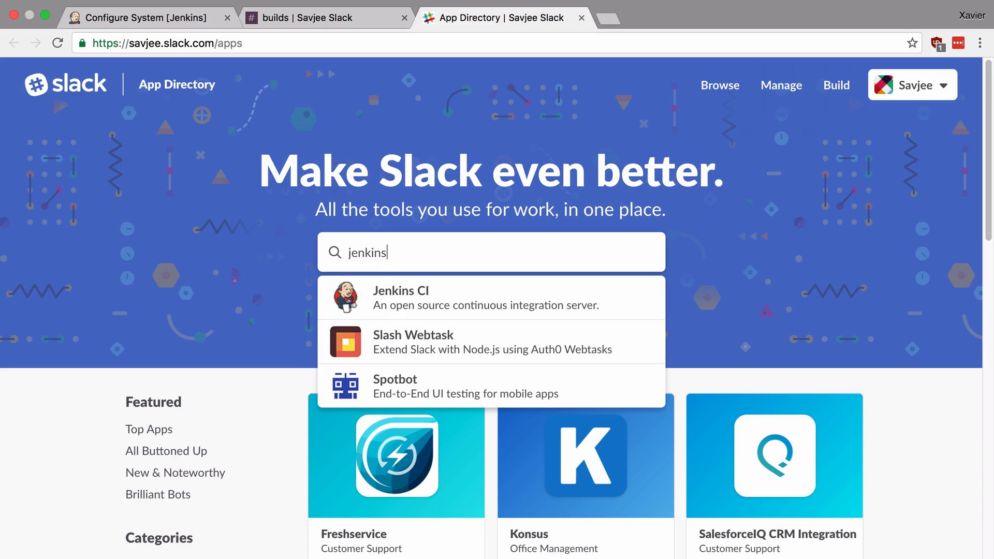
mouse_move(403, 298)
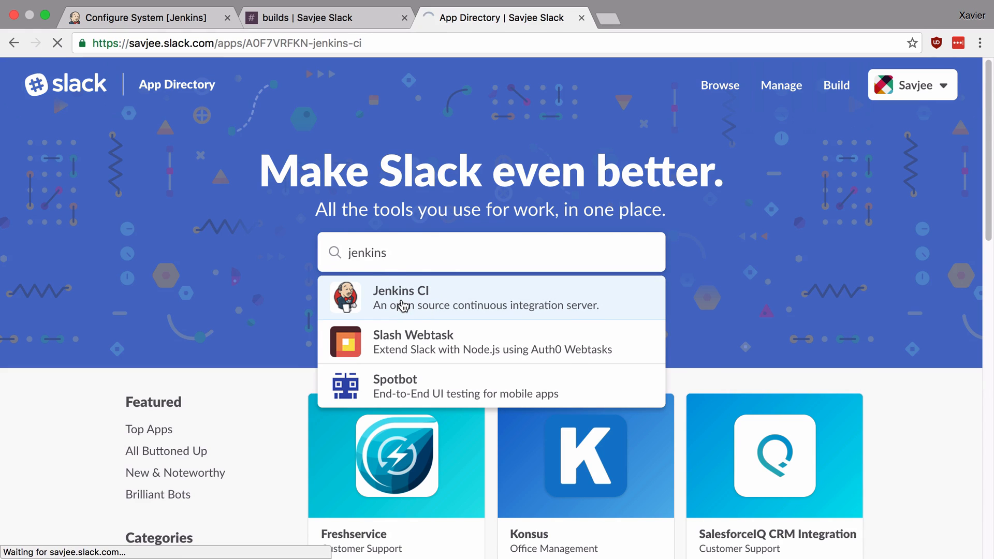
Add a Jenkins CI integration configured to post to the #builds channel.
left_click(401, 297)
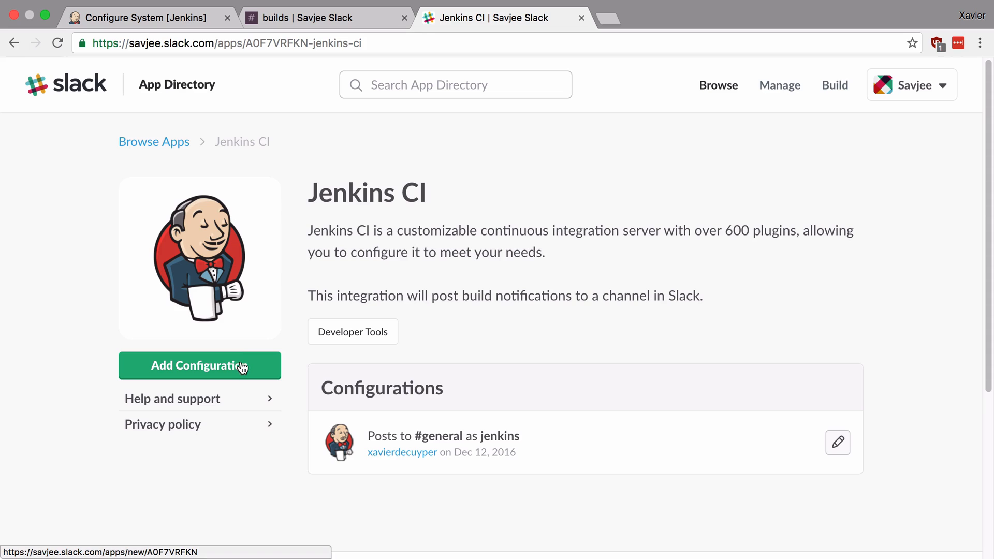
left_click(199, 365)
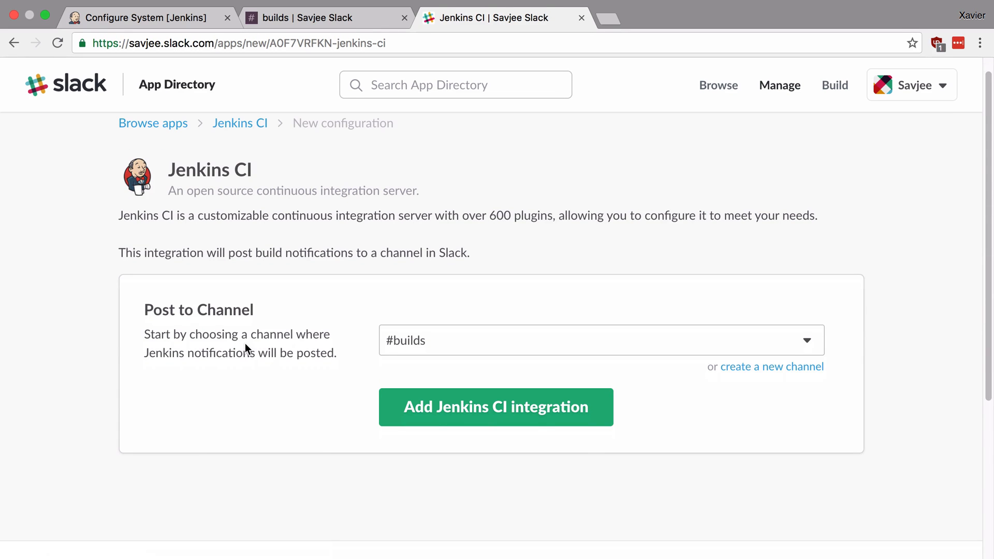
mouse_move(375, 331)
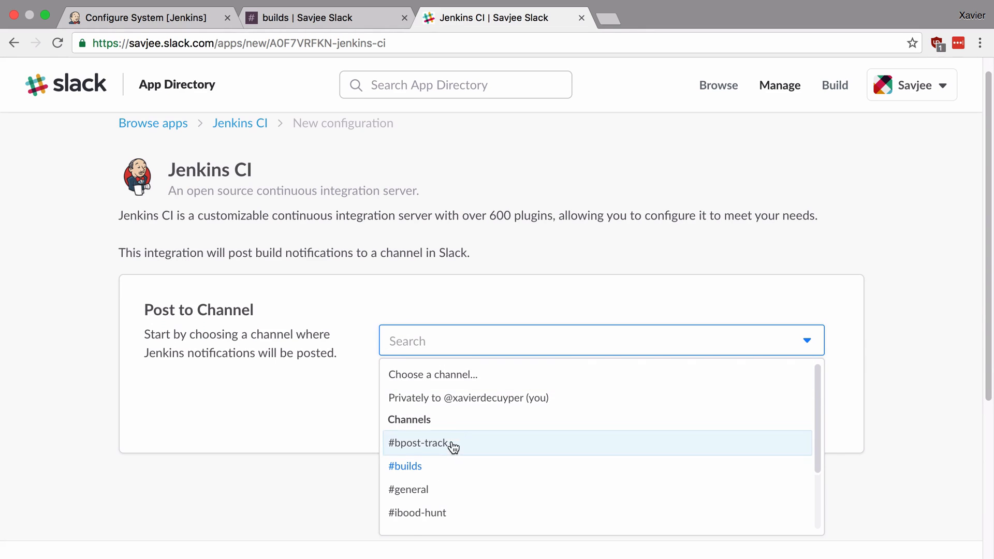
scroll("down", 3)
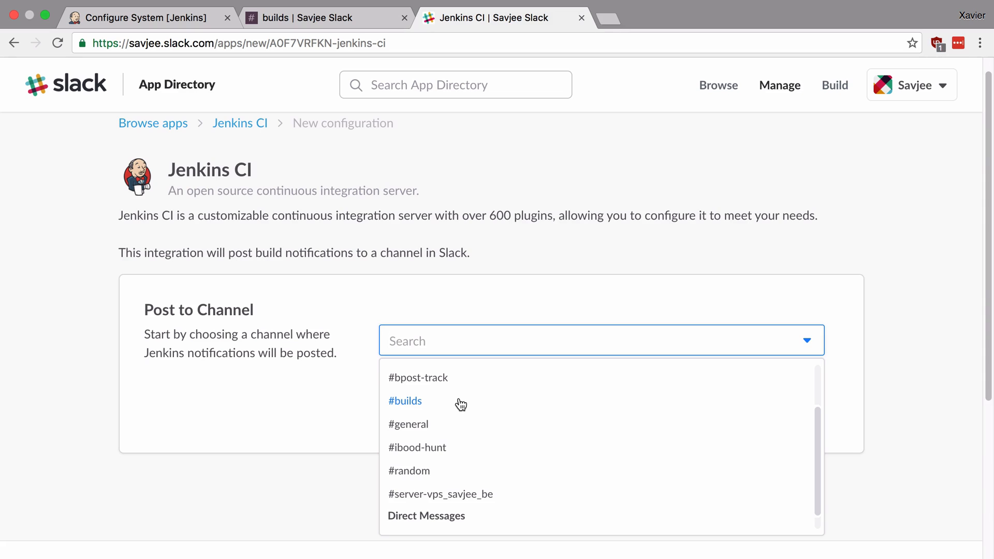
left_click(405, 401)
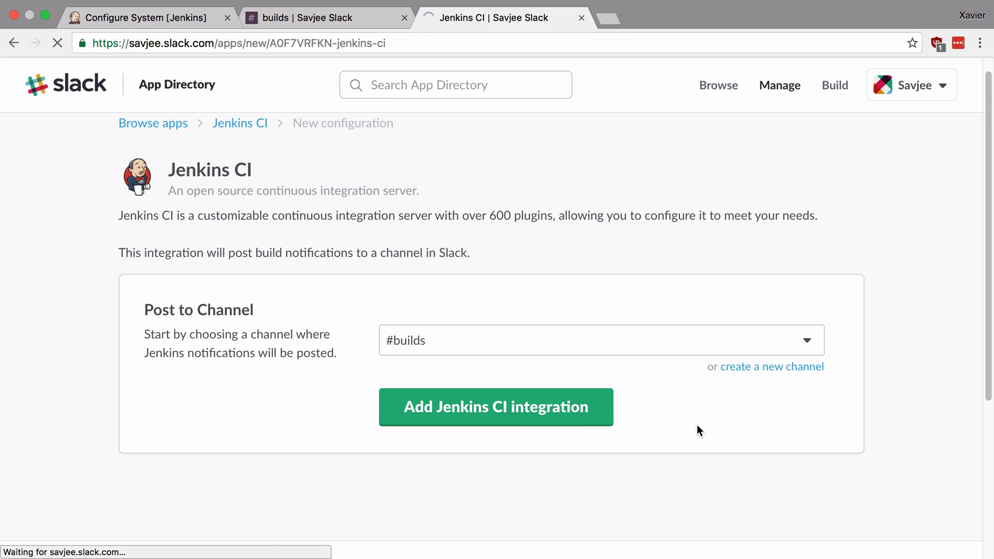
left_click(495, 406)
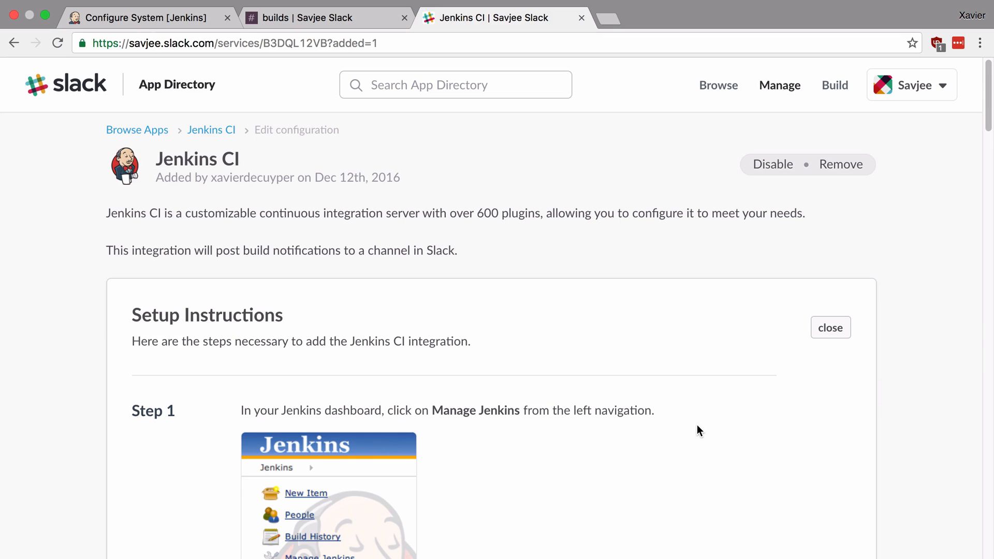
mouse_move(329, 322)
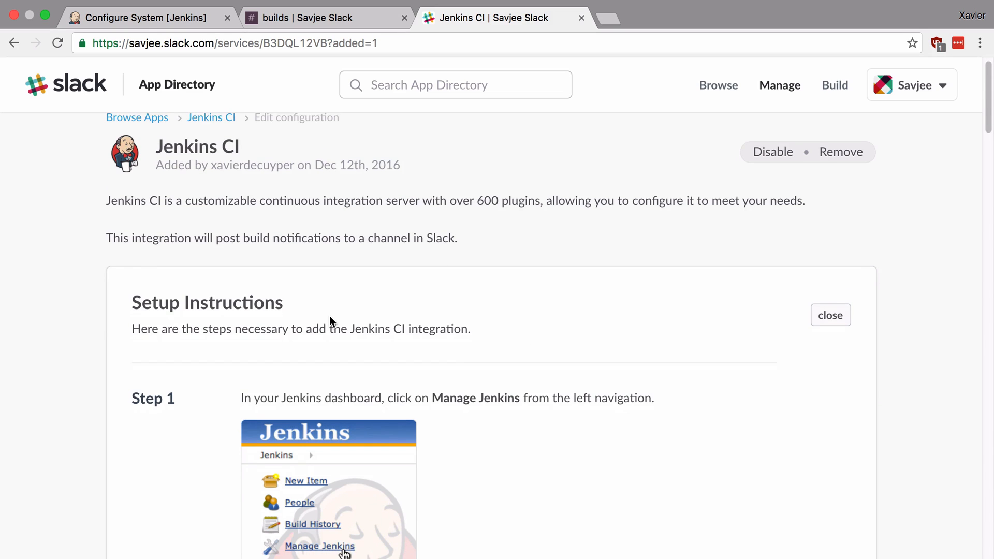
Copy the team domain savjee from the setup instructions and return to Jenkins configuration.
scroll("down", 3)
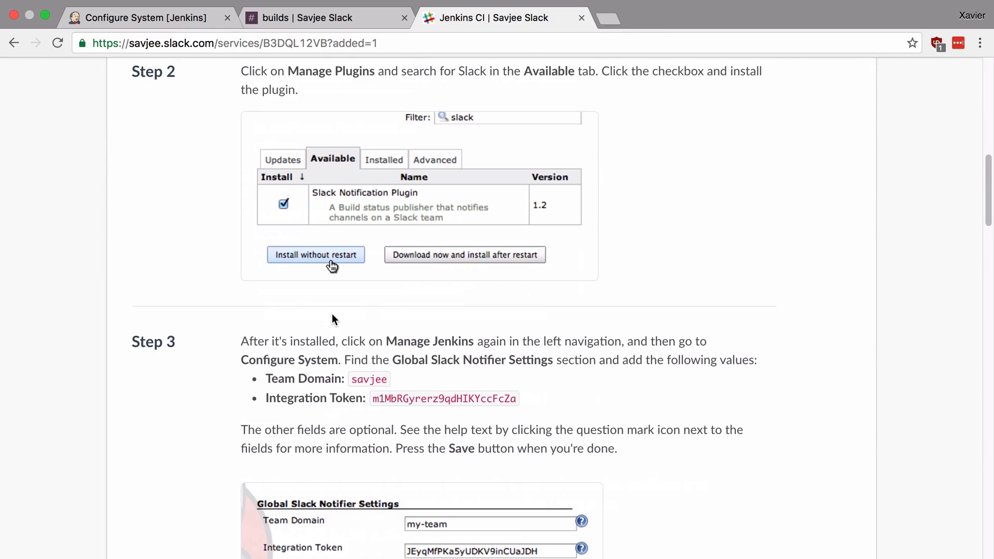
scroll("down", 3)
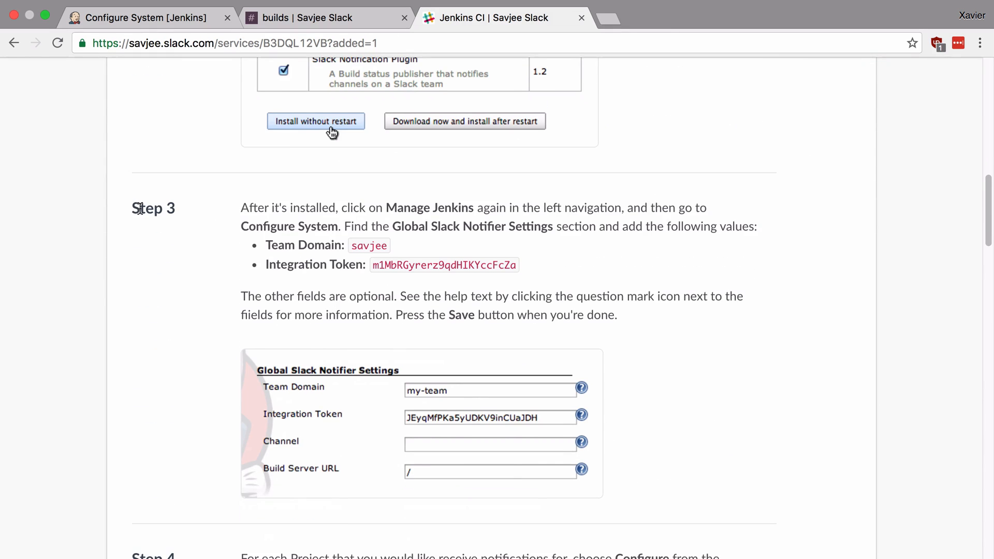
mouse_move(364, 246)
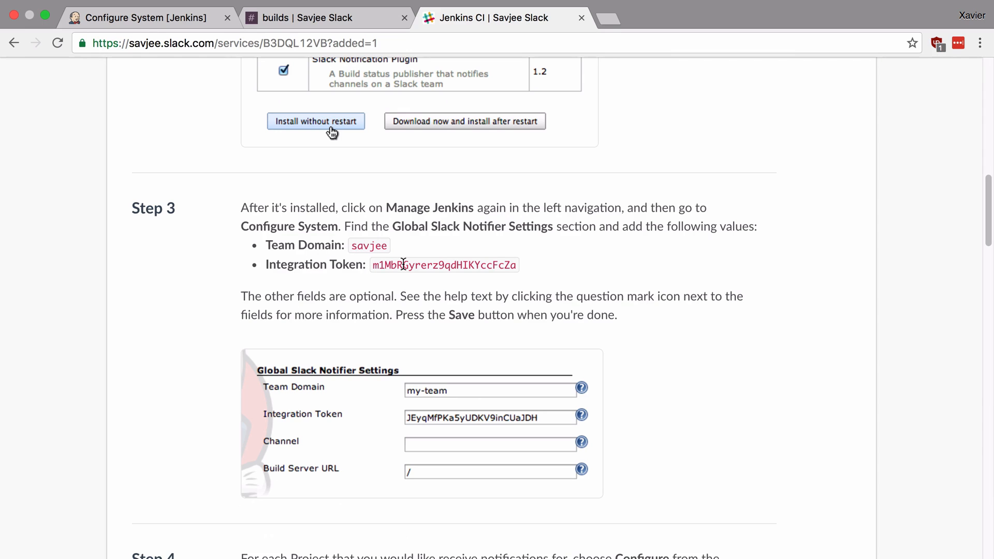
double_click(368, 246)
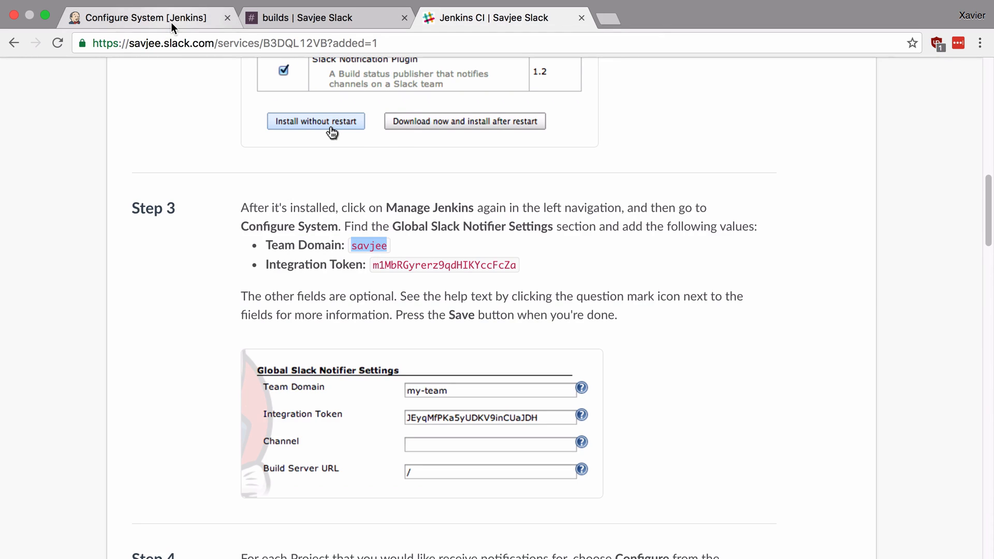
left_click(139, 17)
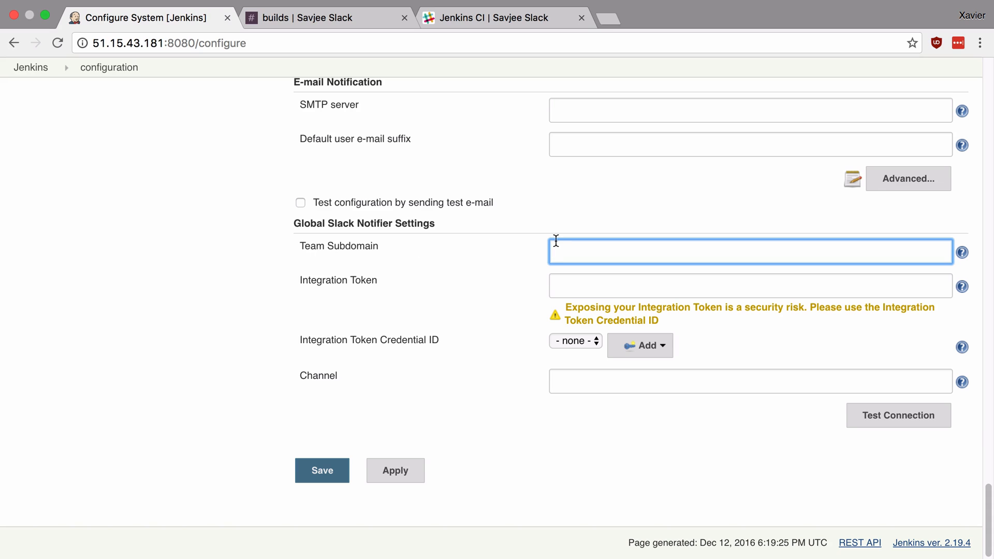
Enter Team Subdomain savjee and the integration token copied from the Slack tab.
type("savjee")
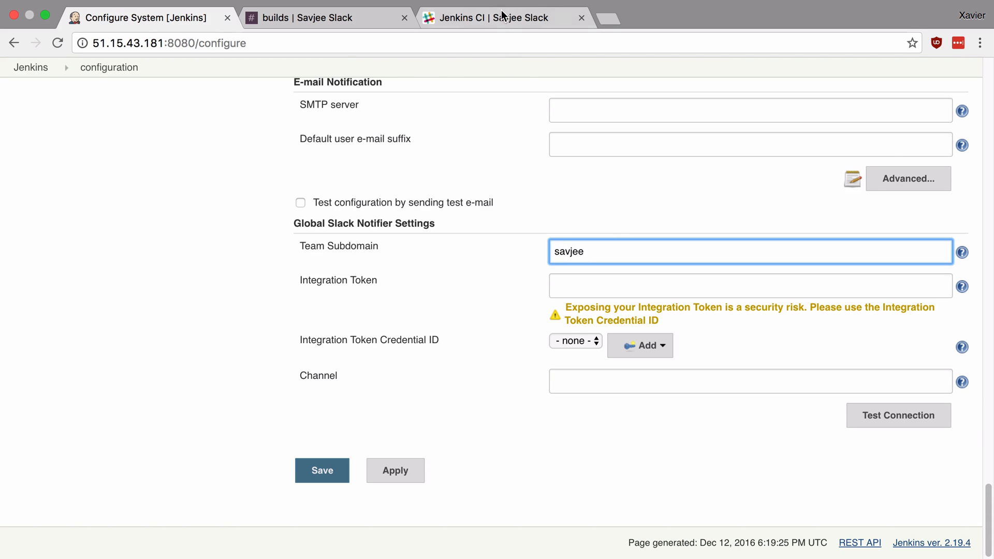
left_click(501, 18)
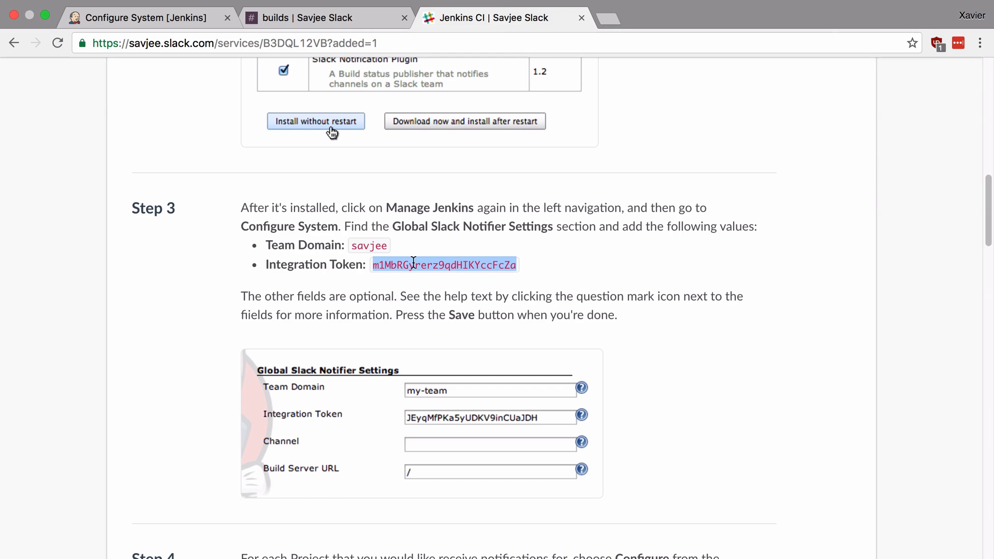
mouse_move(156, 83)
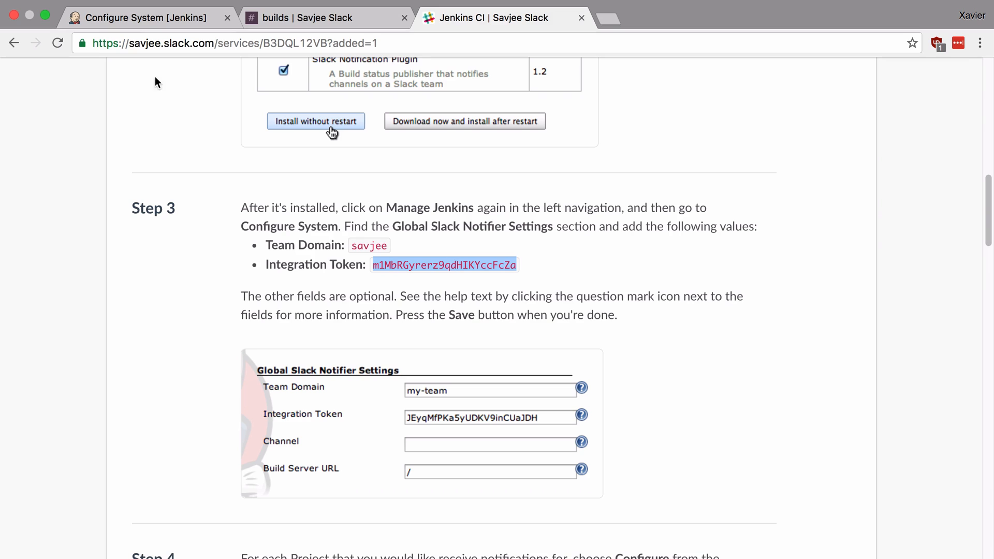
left_click(139, 17)
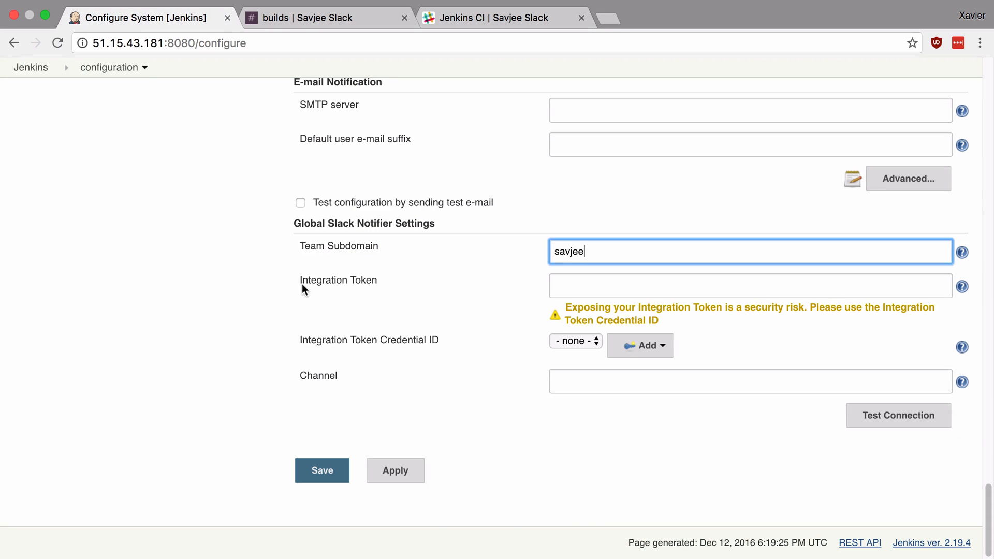
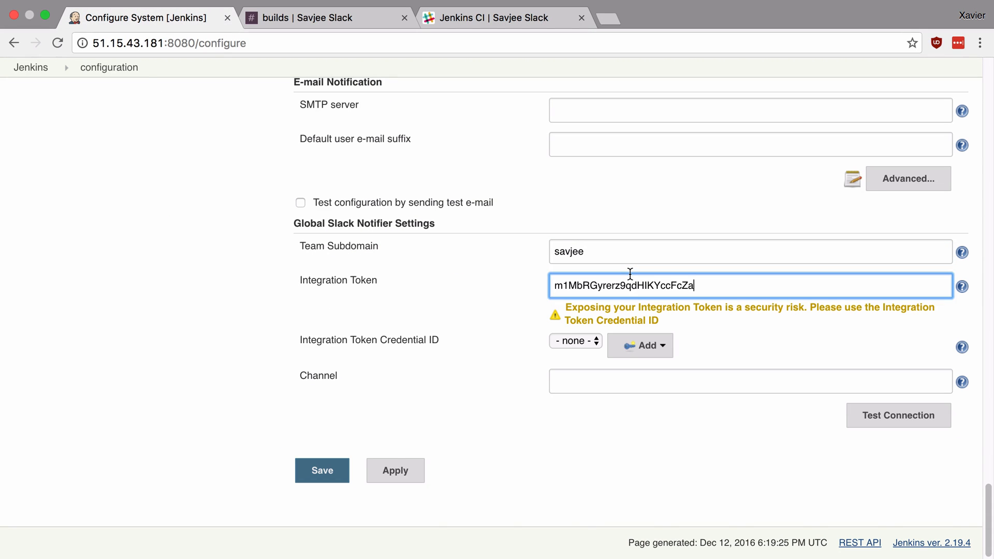
mouse_move(735, 283)
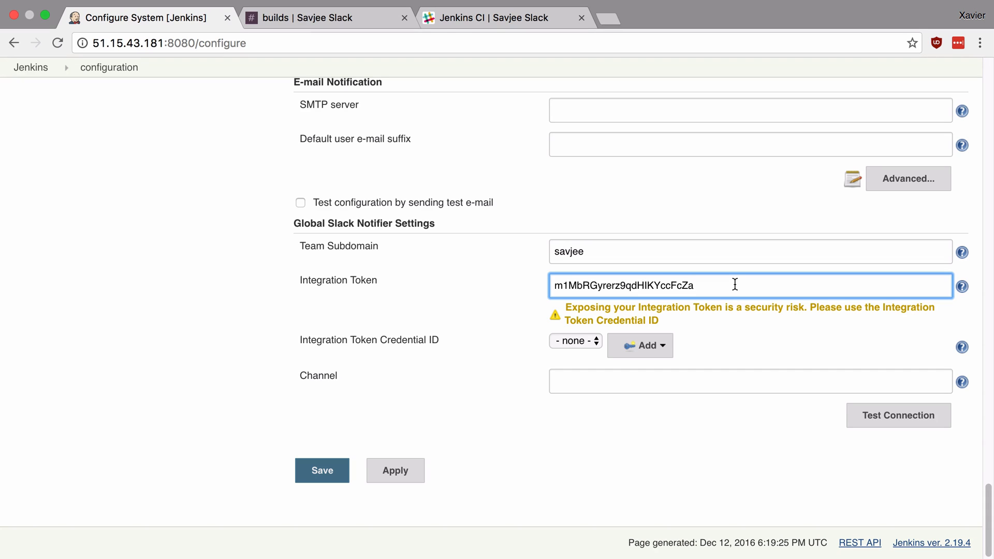
mouse_move(690, 309)
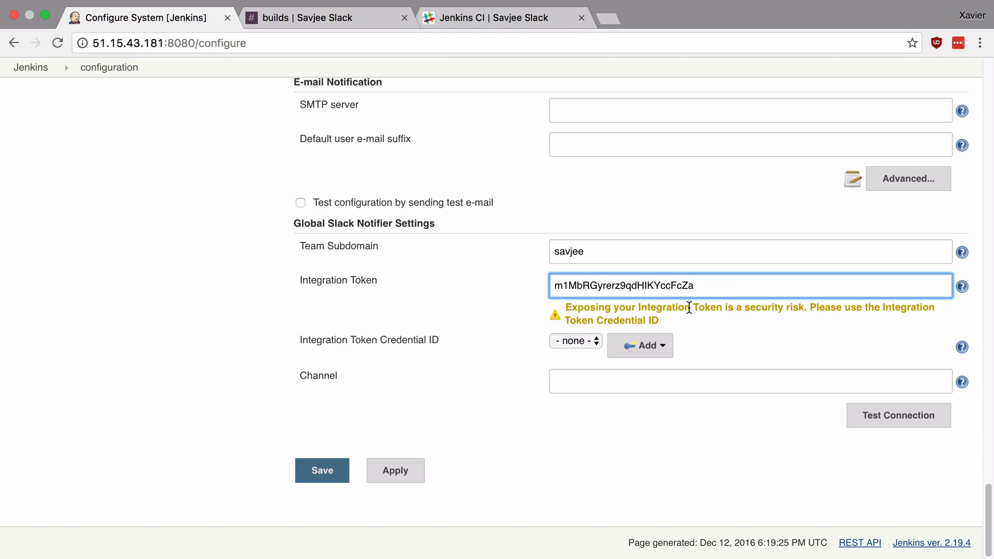
mouse_move(647, 283)
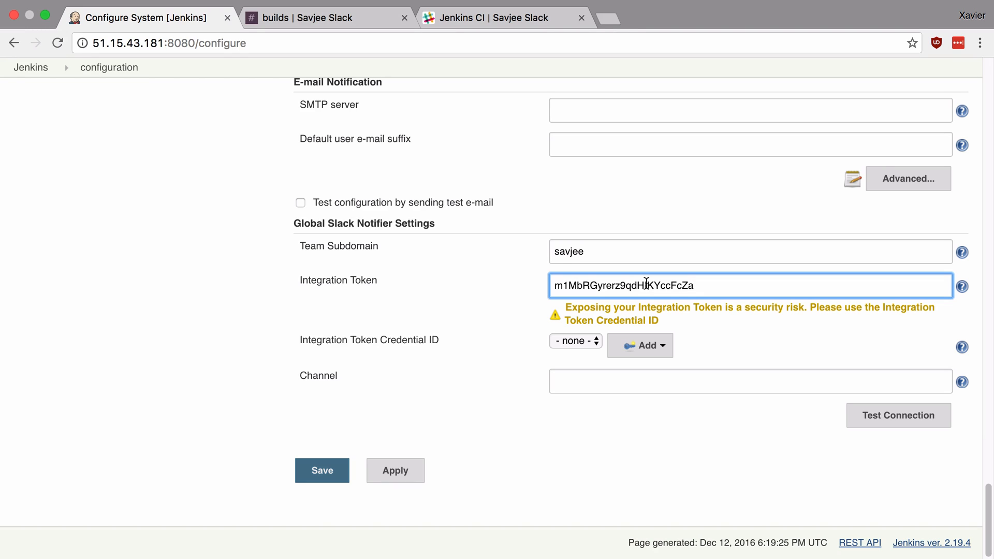
mouse_move(645, 321)
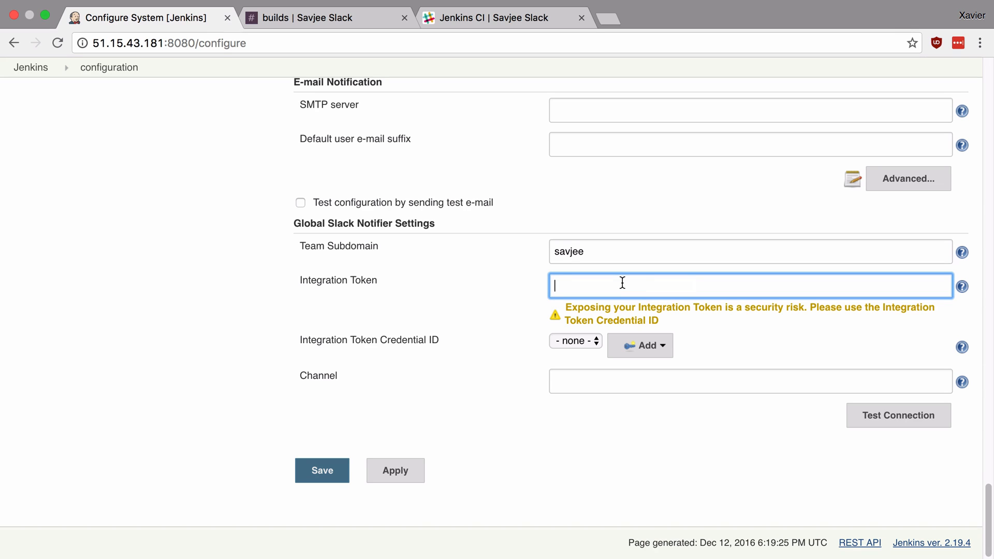
mouse_move(640, 346)
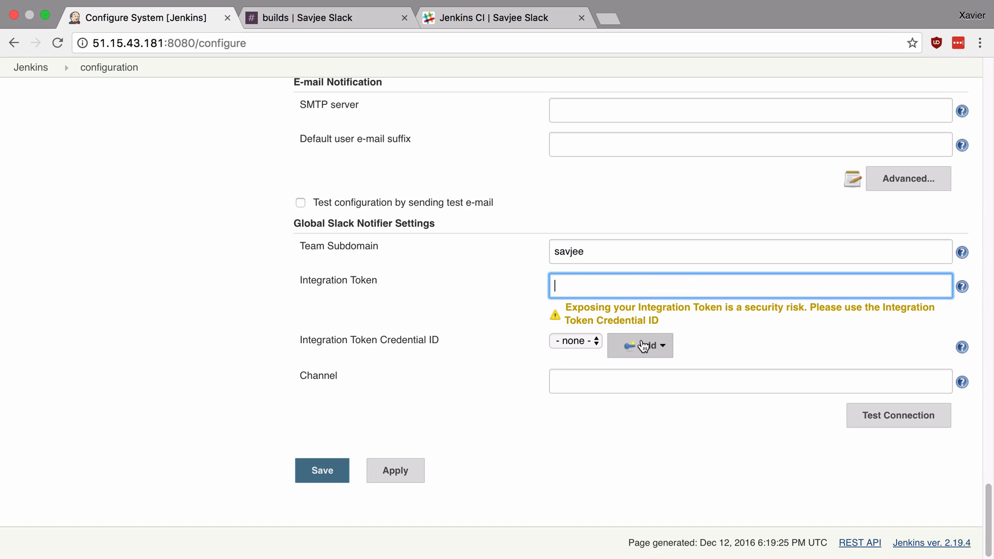
Start a Jenkins secret-text credential with ID jenkins-slack-integration holding the token.
left_click(640, 345)
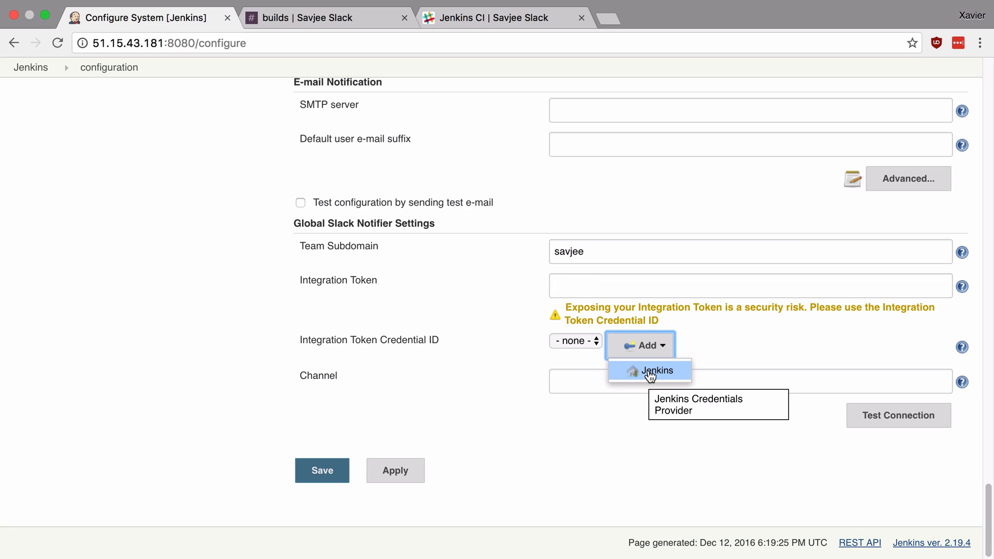
left_click(649, 371)
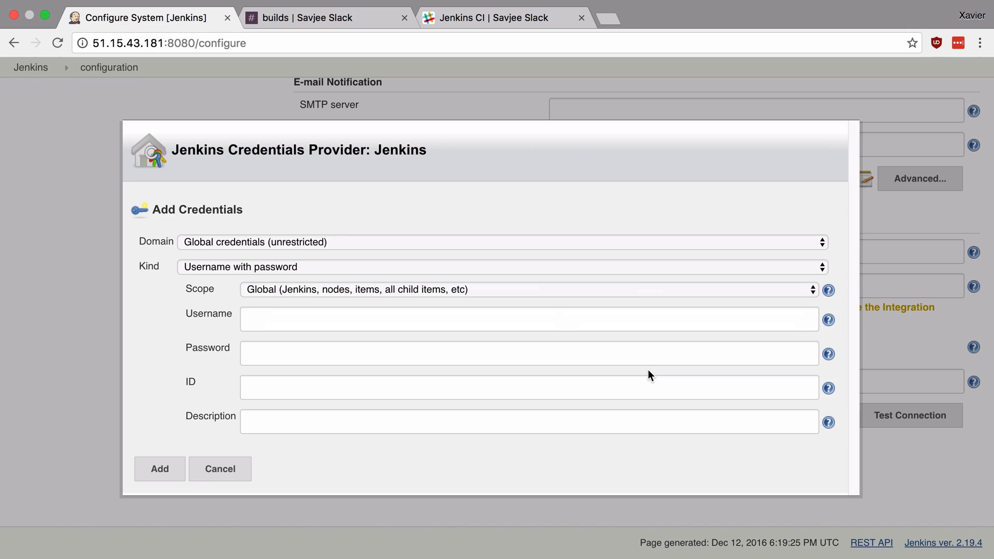
mouse_move(223, 245)
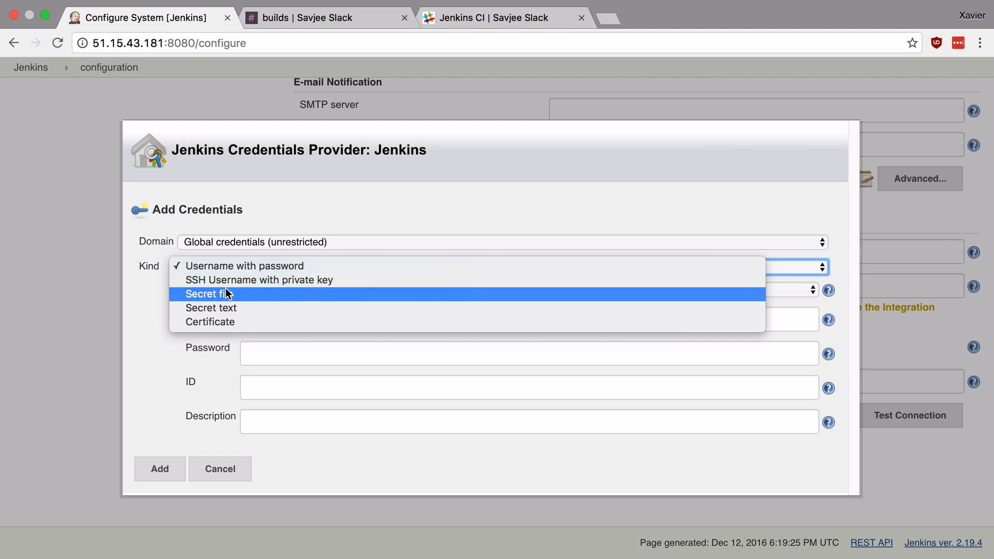
left_click(242, 266)
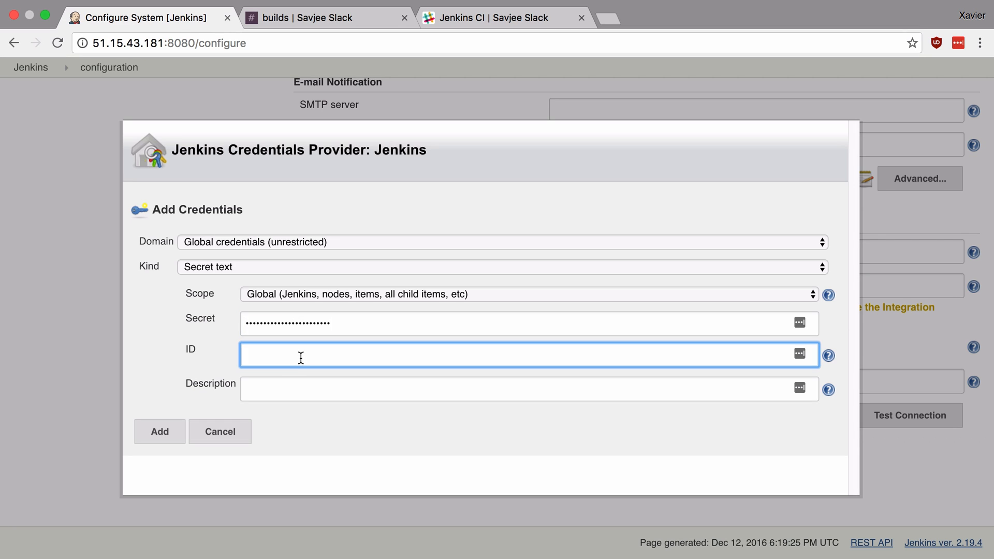
type("jenkins-slack-integration")
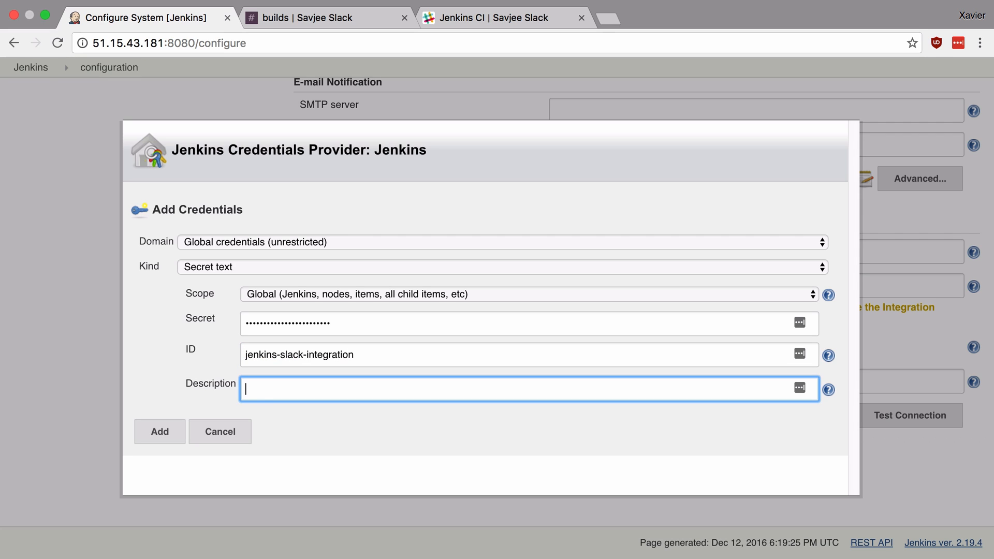
Describe it as 'Token to push notifications to Slack' and add the credential.
type("Token to pus")
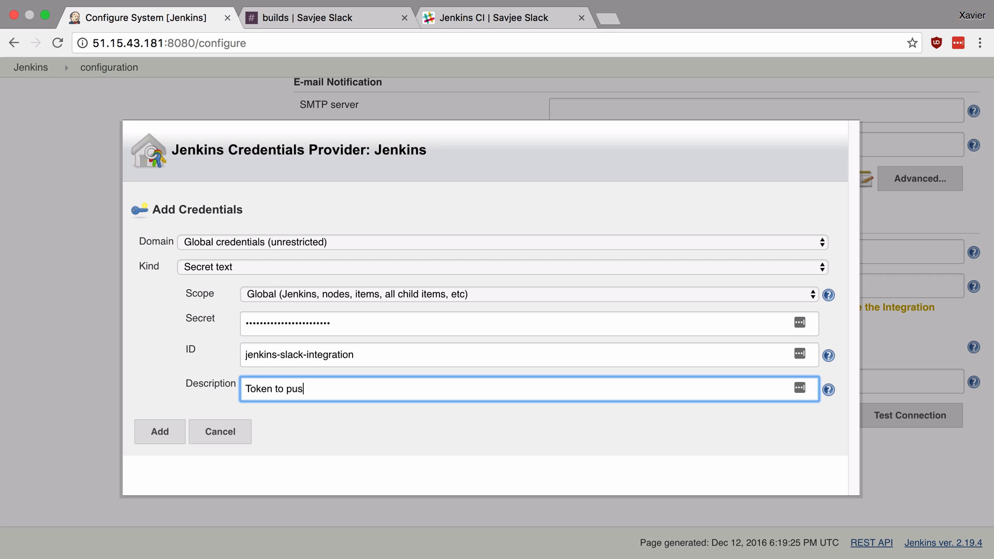
type("h notifications t")
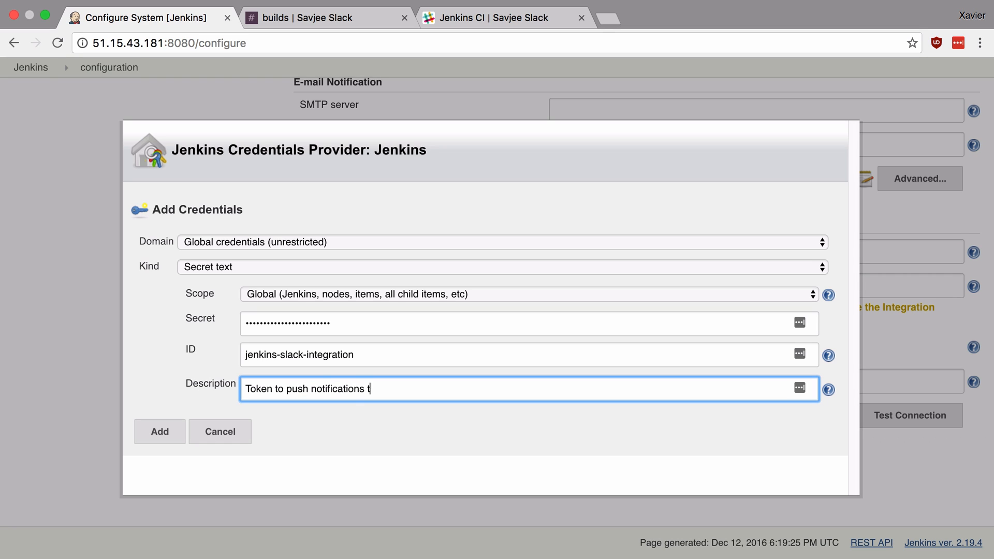
type("o Slack")
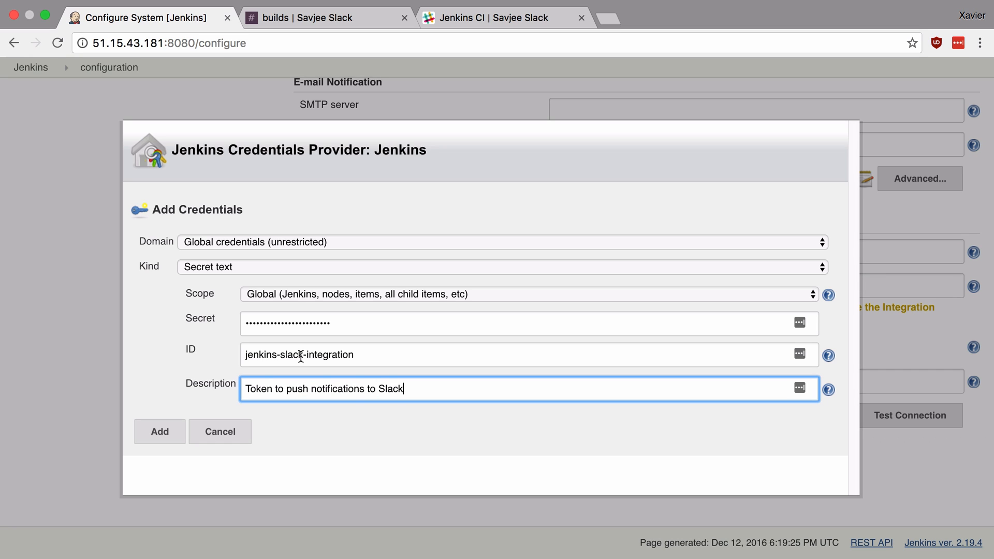
left_click(159, 431)
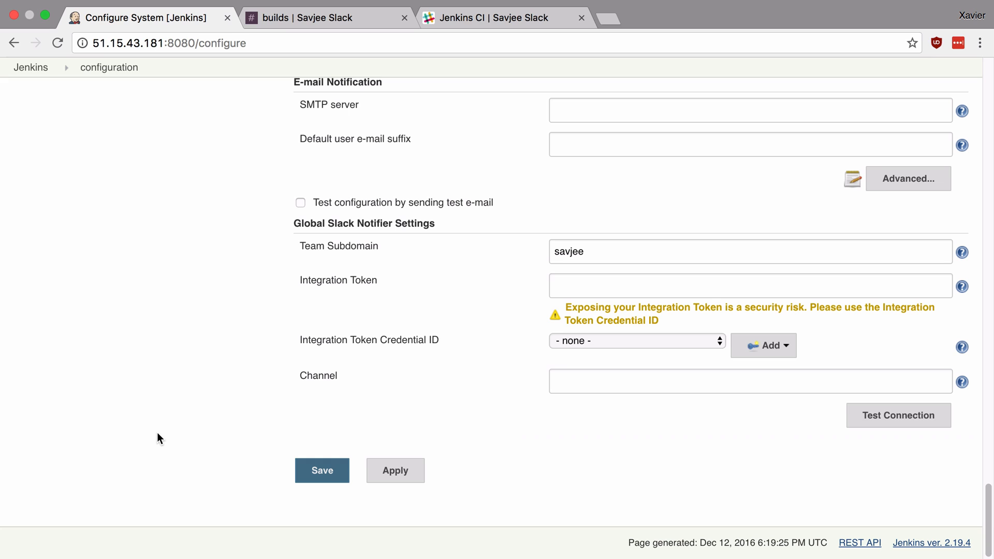
Select the Slack token credential, set Channel to builds, confirm Test Connection Success, and save.
left_click(636, 341)
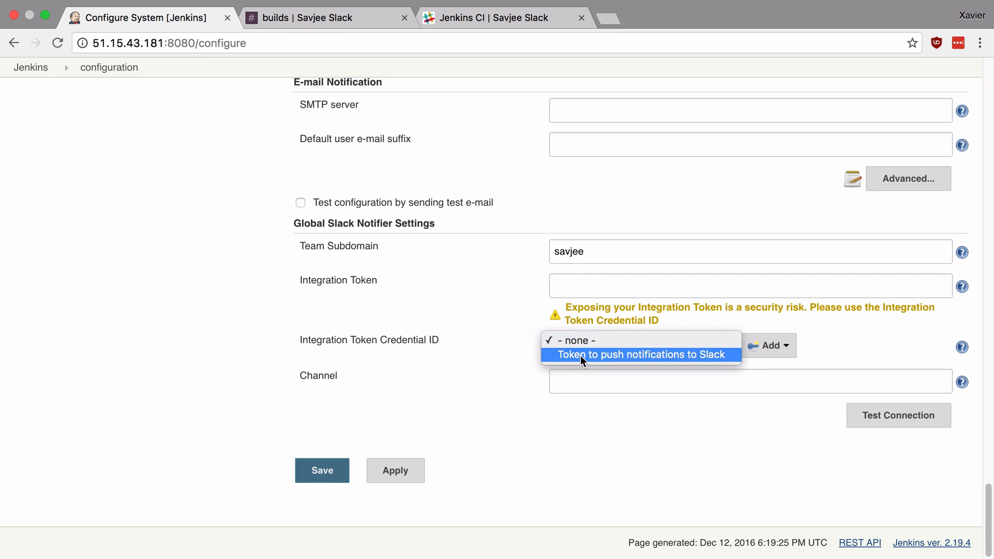
left_click(642, 354)
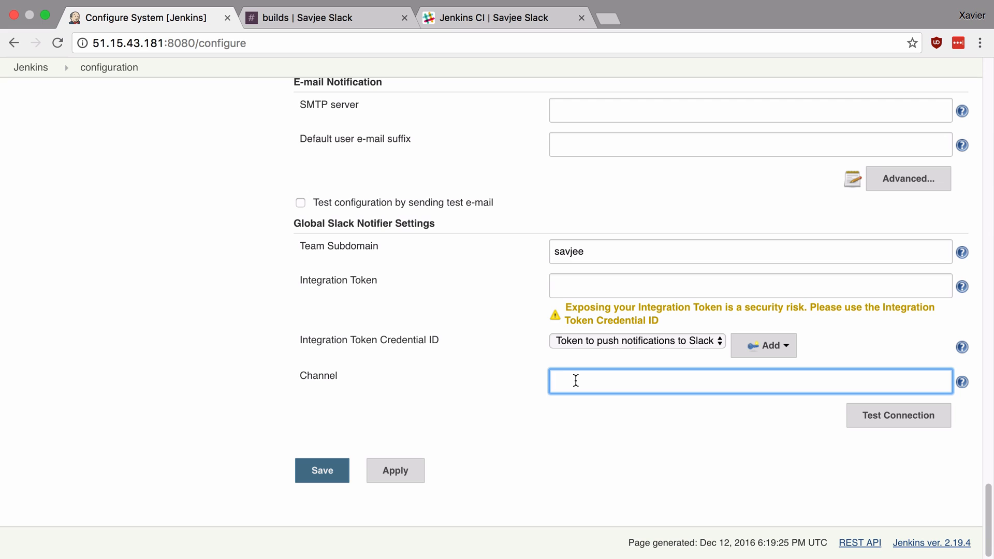
type("builds")
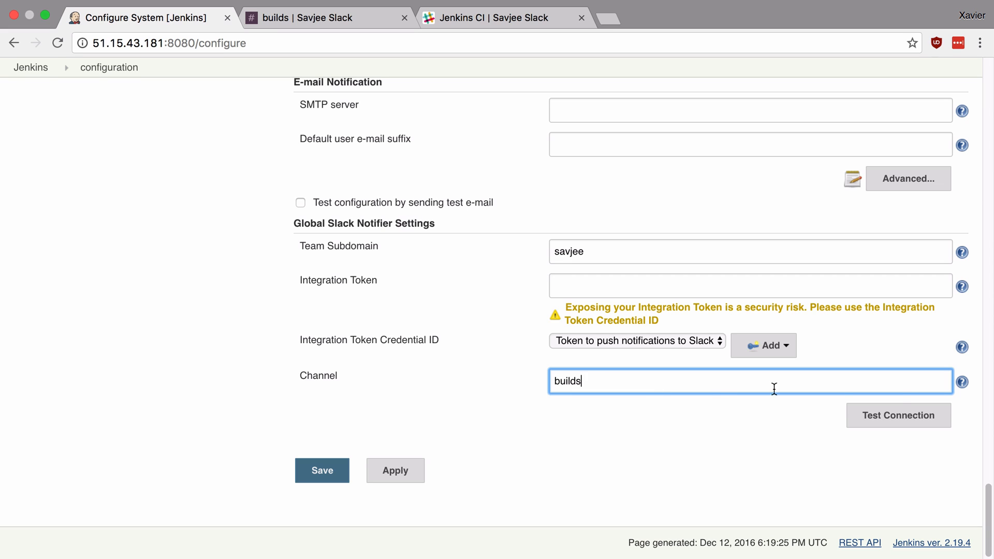
left_click(898, 416)
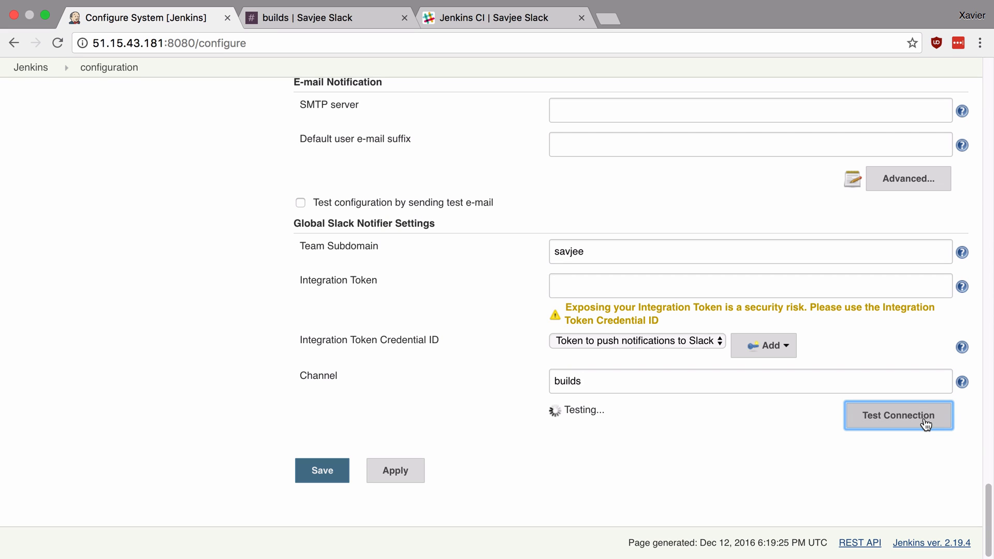
left_click(898, 415)
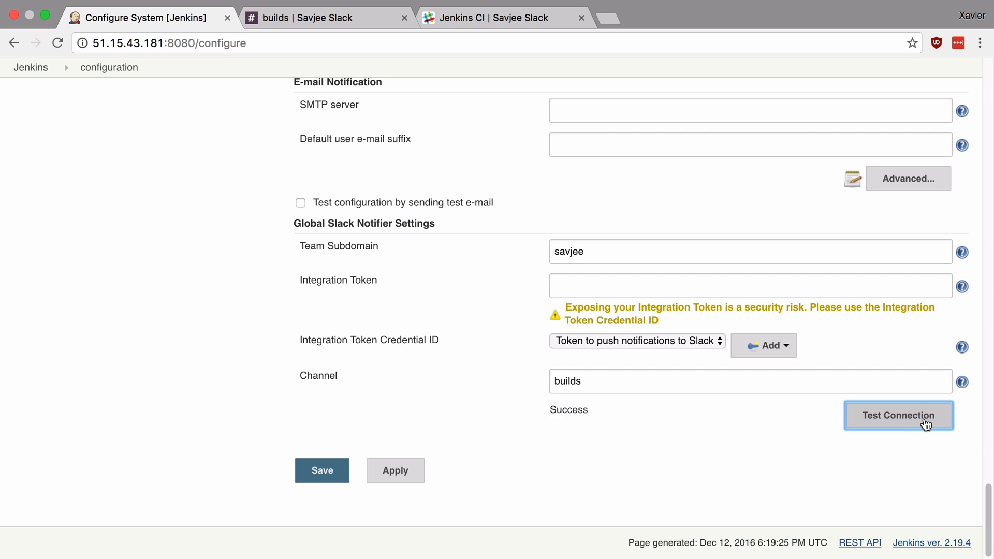
mouse_move(570, 412)
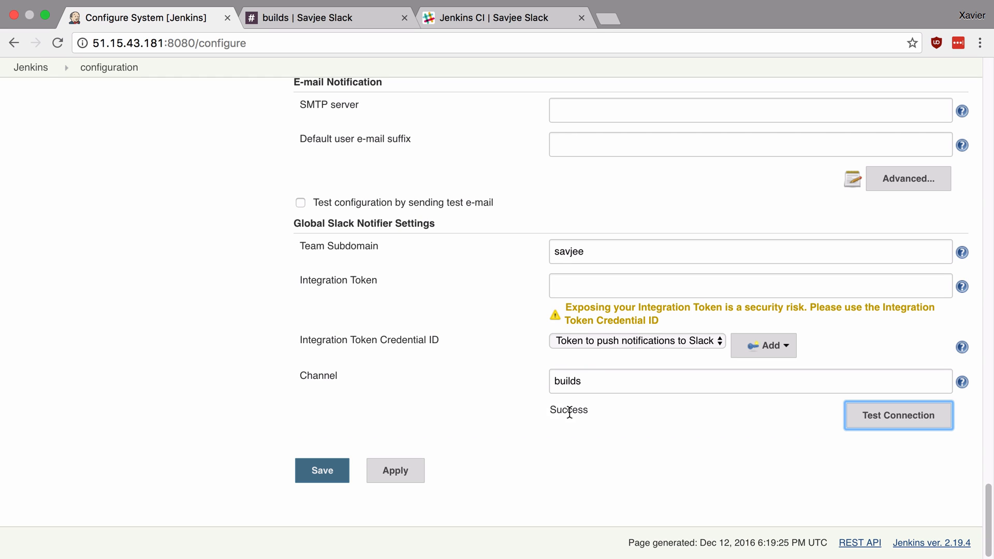
left_click(321, 470)
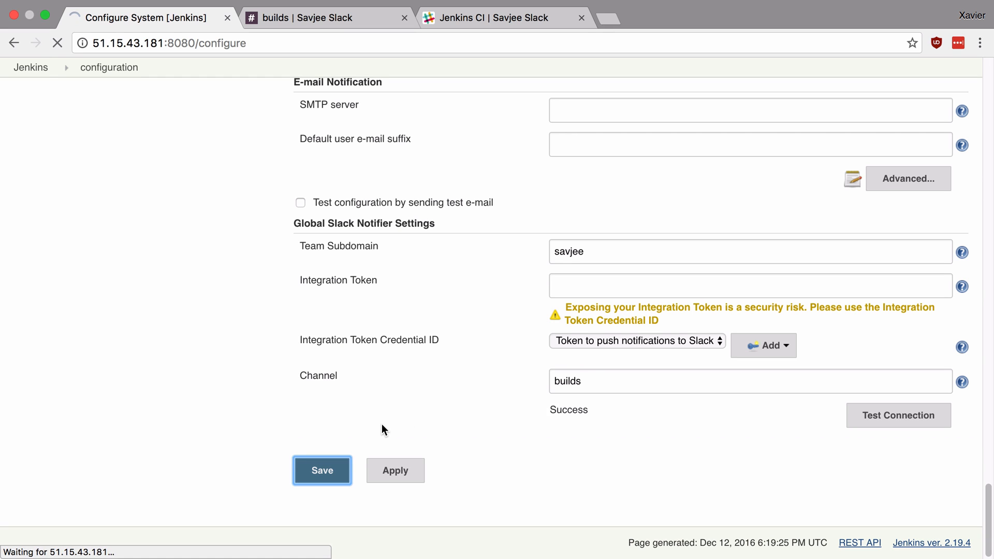
Save the Slack notifier settings and bring up the my-website job's configuration at its build settings.
left_click(321, 470)
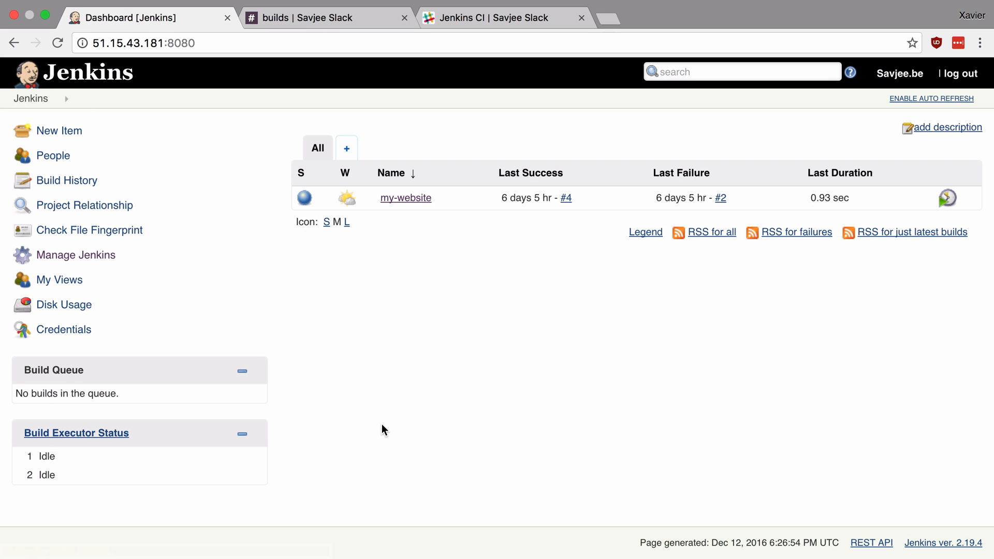
mouse_move(531, 413)
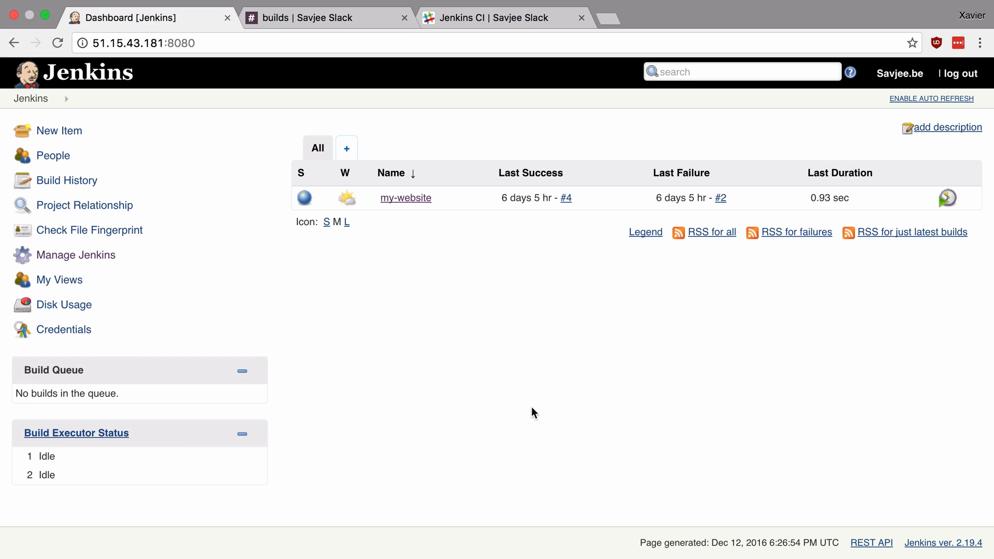
mouse_move(484, 254)
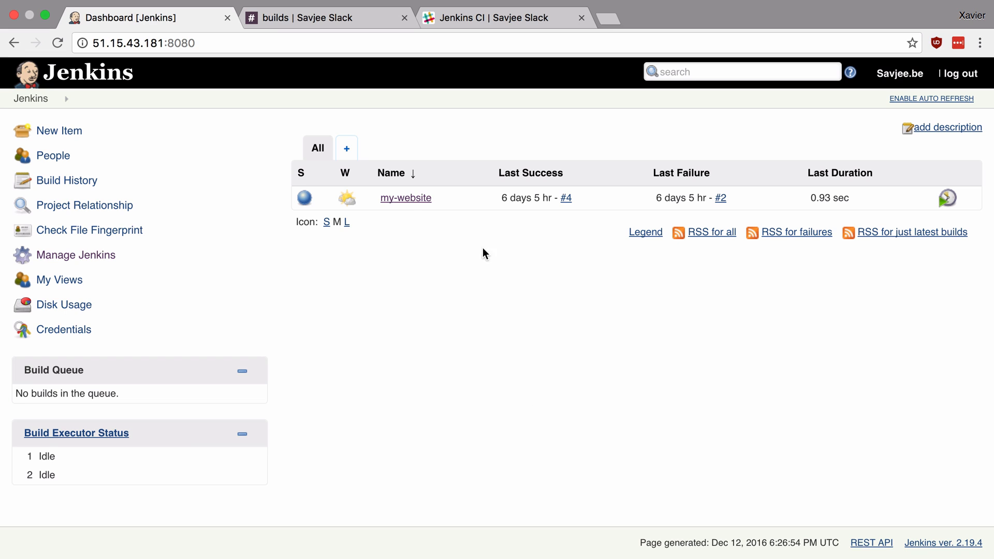
left_click(405, 198)
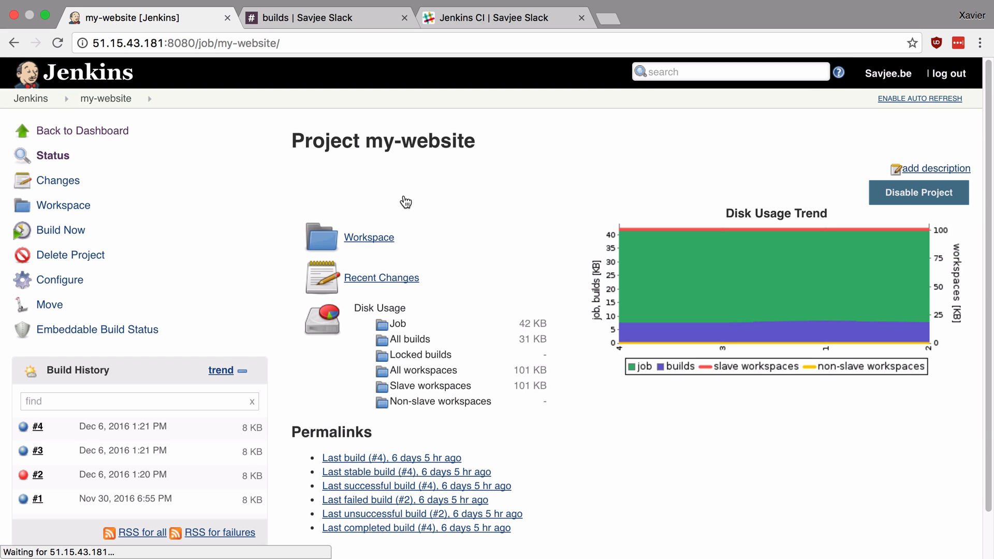
left_click(59, 280)
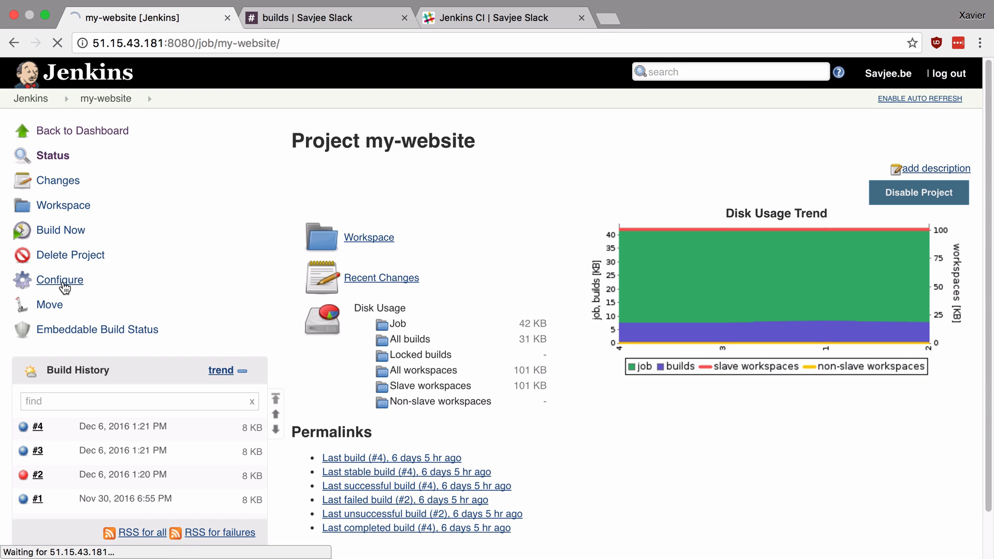
left_click(59, 280)
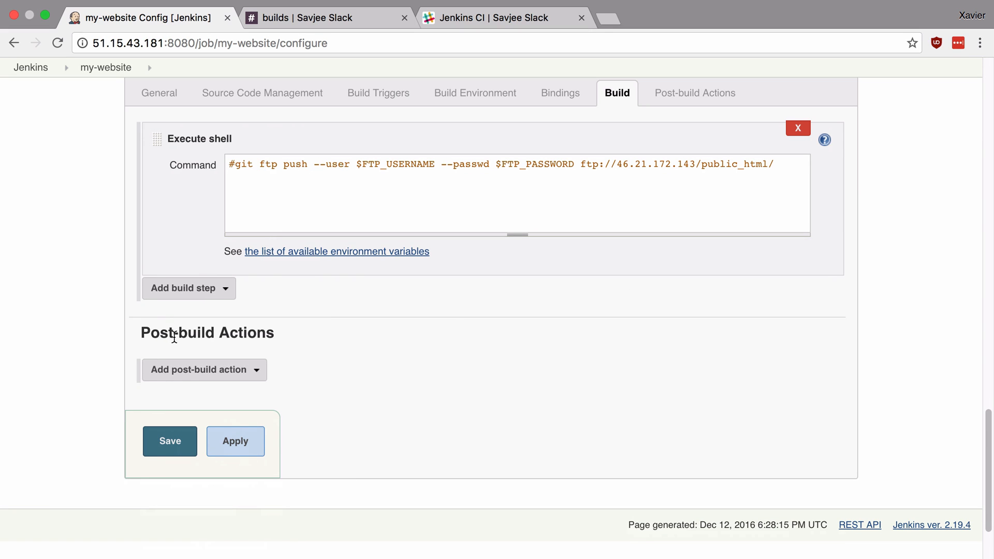
Add a Slack Notifications post-build action notifying on build start, failure and success.
left_click(204, 370)
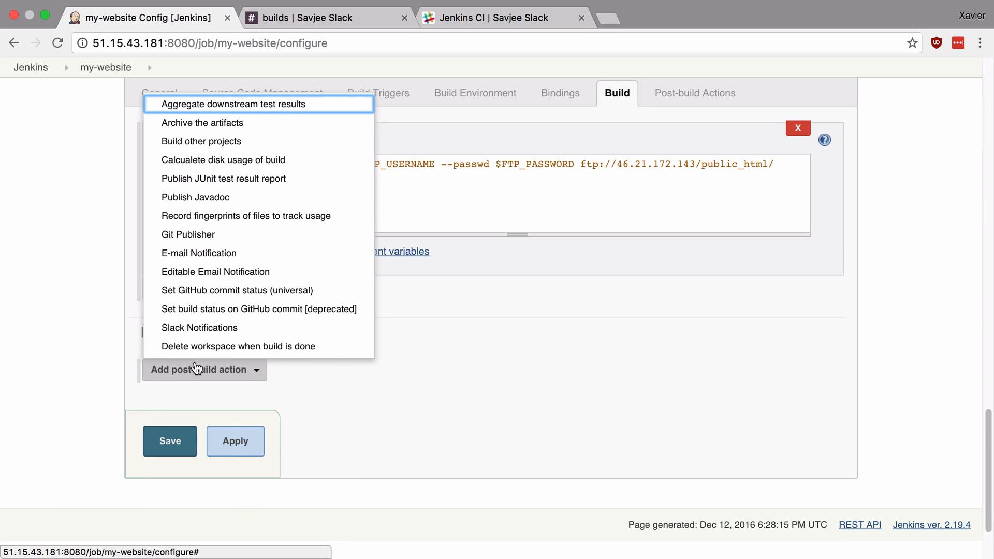
left_click(199, 327)
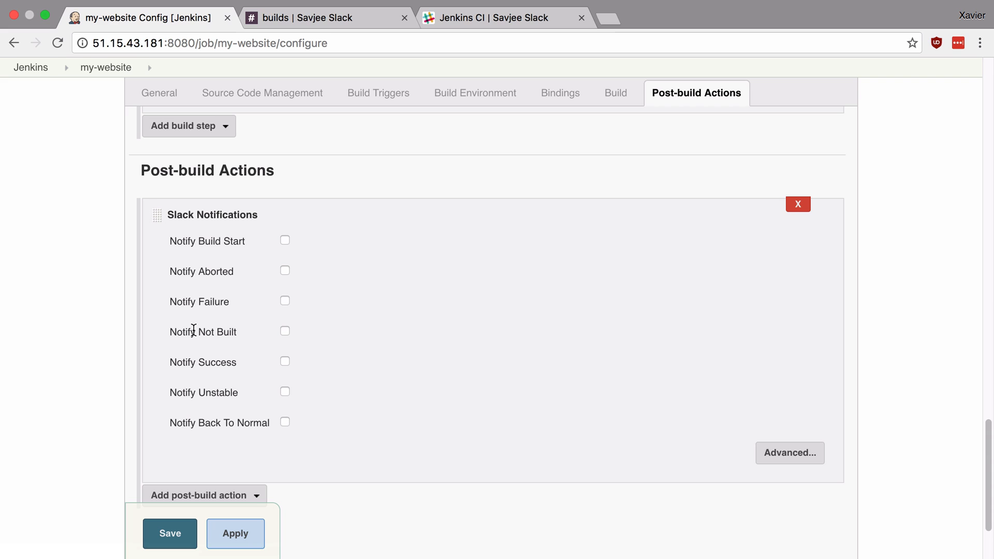
mouse_move(262, 262)
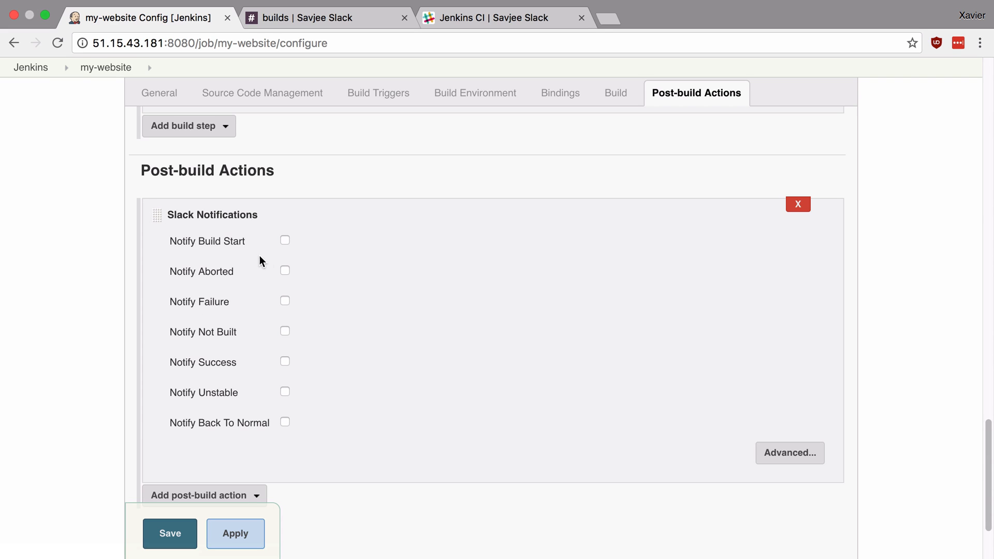
left_click(285, 241)
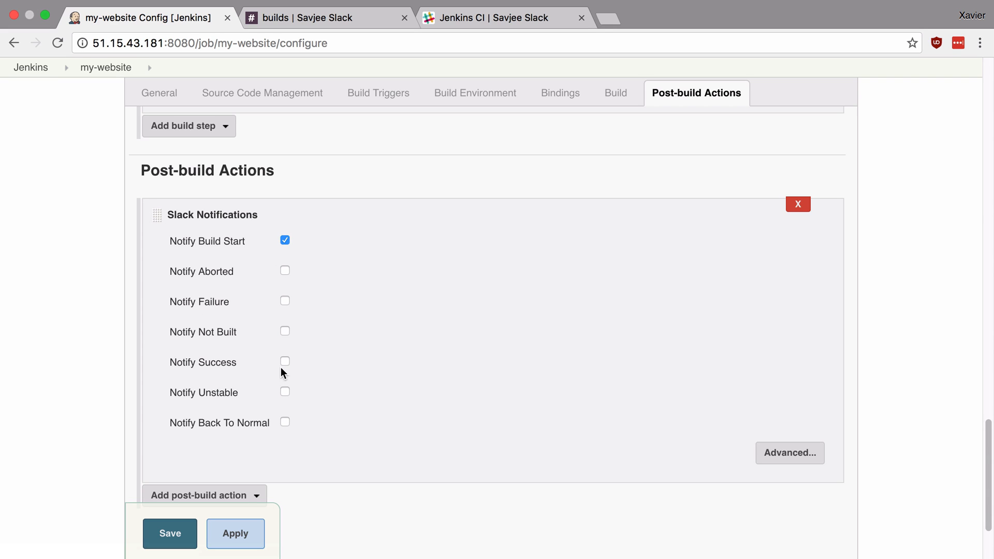
left_click(285, 300)
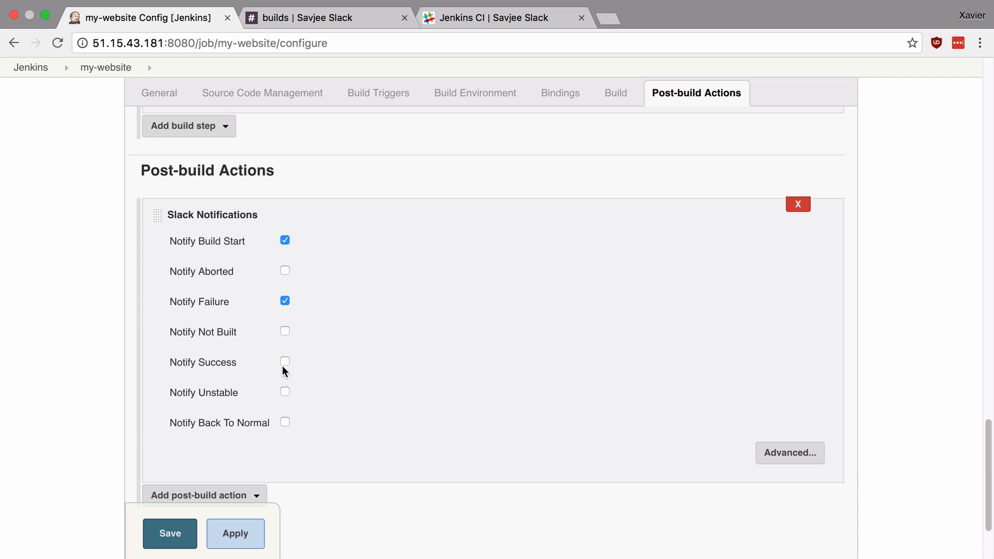
left_click(283, 363)
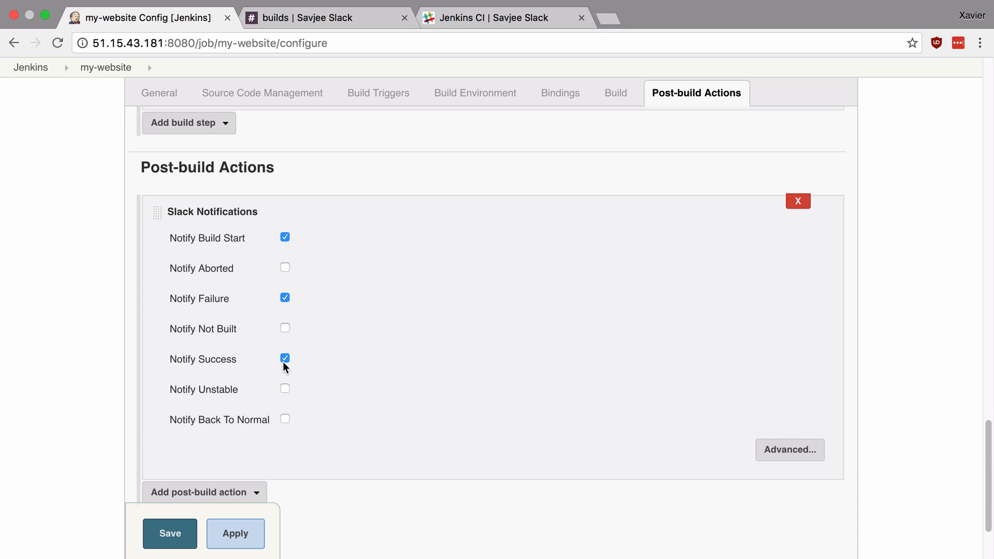
mouse_move(199, 507)
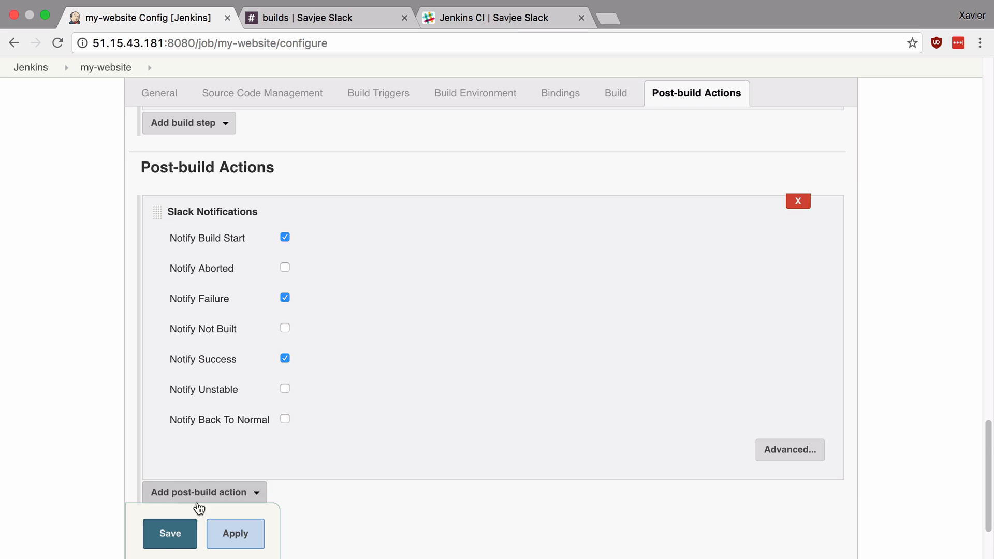
Save the job configuration and start a new my-website build (#5).
left_click(169, 534)
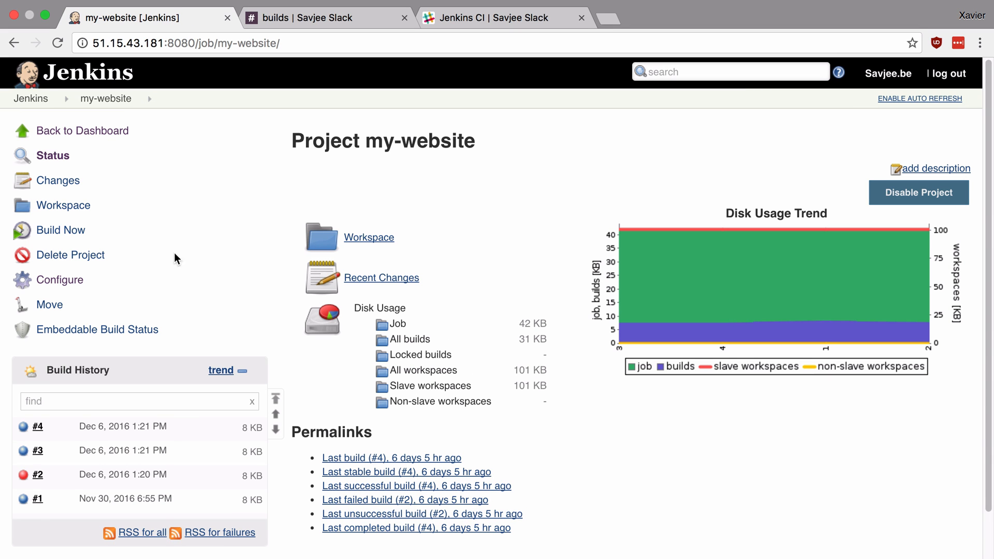
left_click(60, 230)
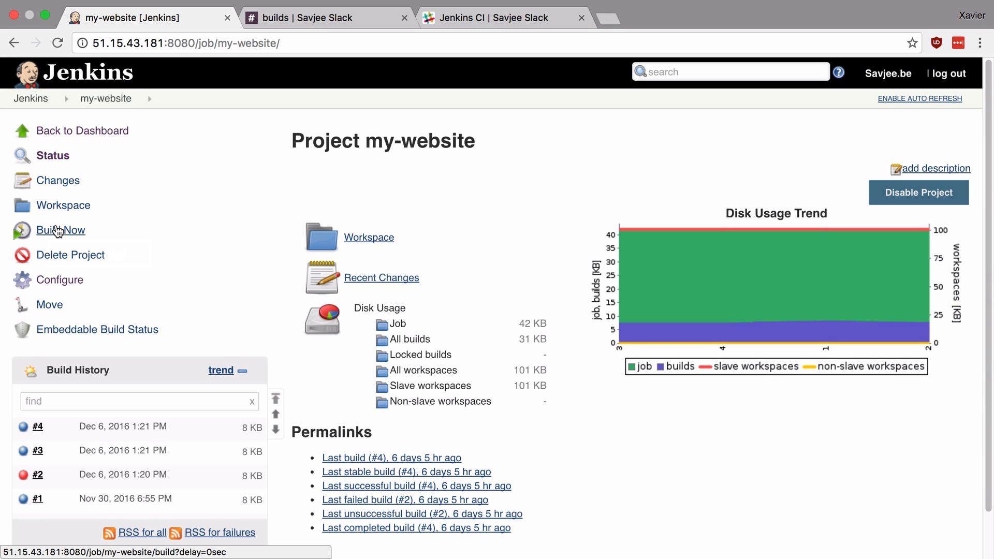
left_click(61, 230)
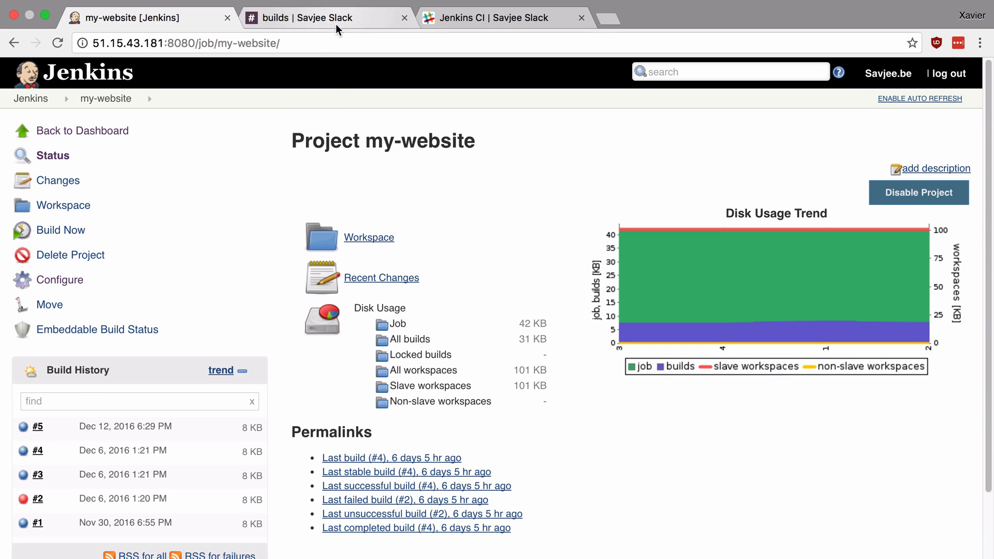
View the Slack #builds channel showing Jenkins messages for my-website #5, dismissing the welcome notice.
left_click(315, 18)
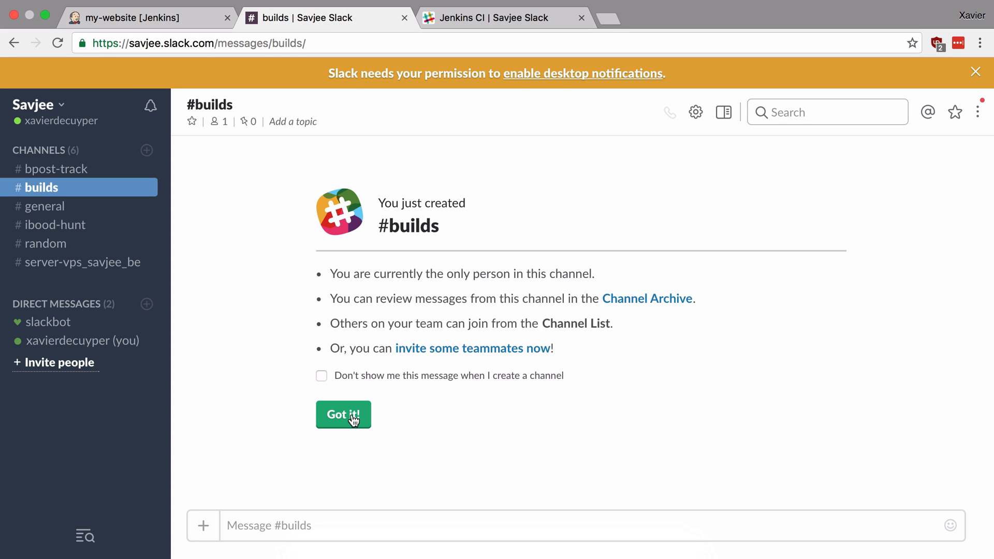
left_click(344, 414)
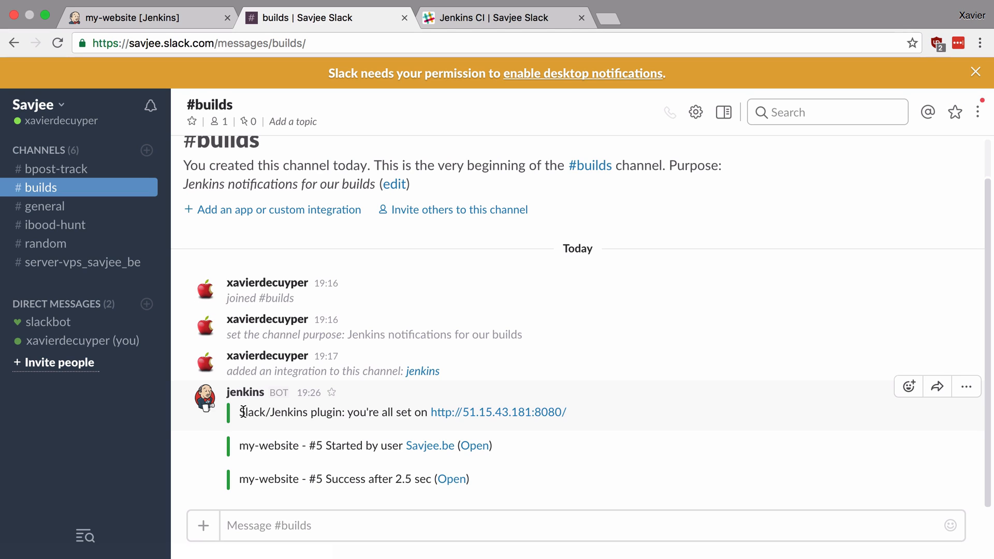
mouse_move(267, 409)
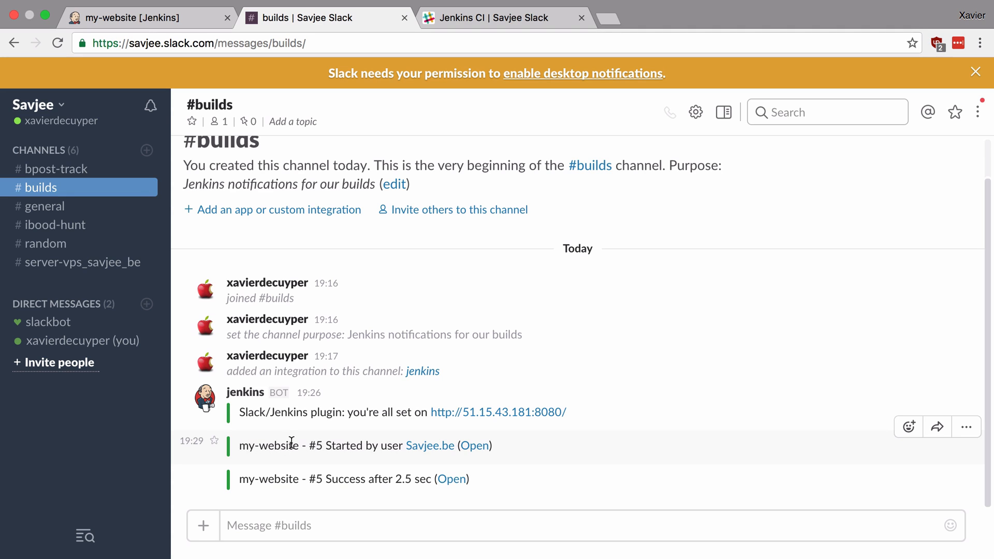
mouse_move(286, 479)
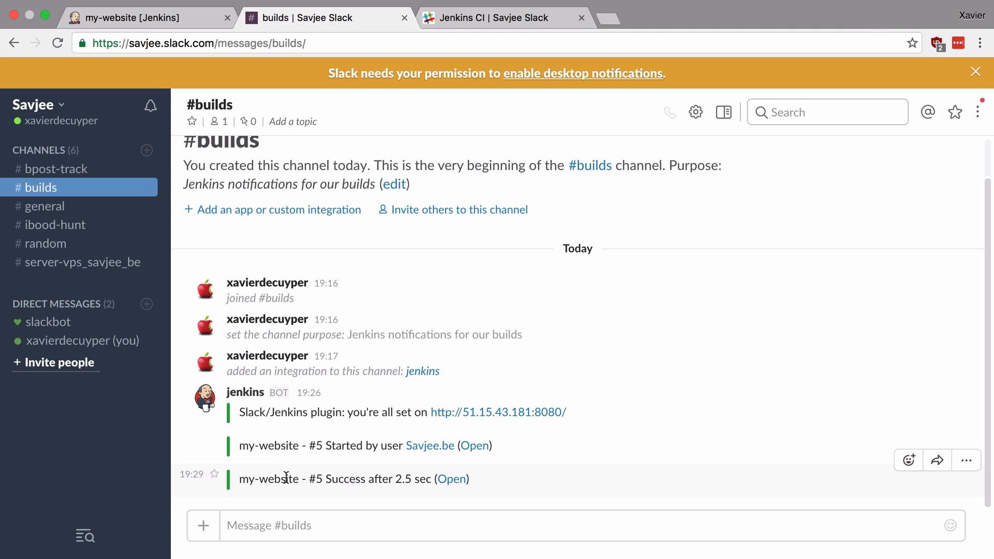